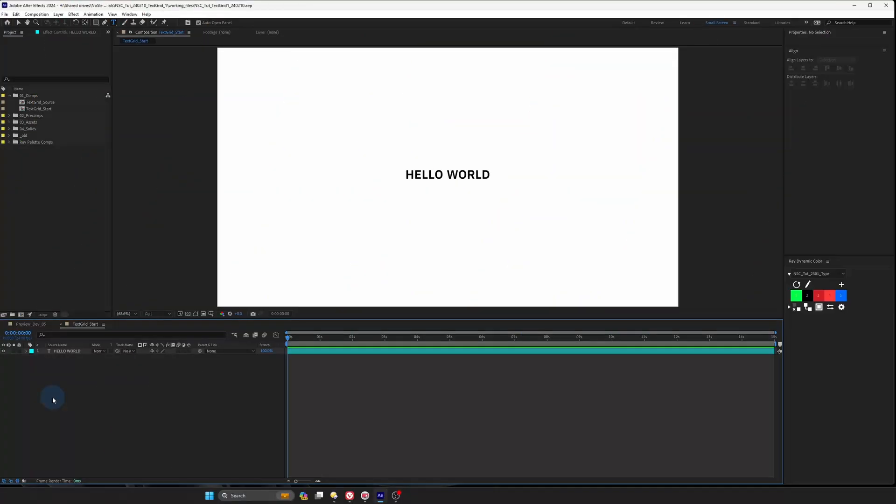
Select the HELLO WORLD text layer to show its Layer Transform and Text settings.
left_click(63, 351)
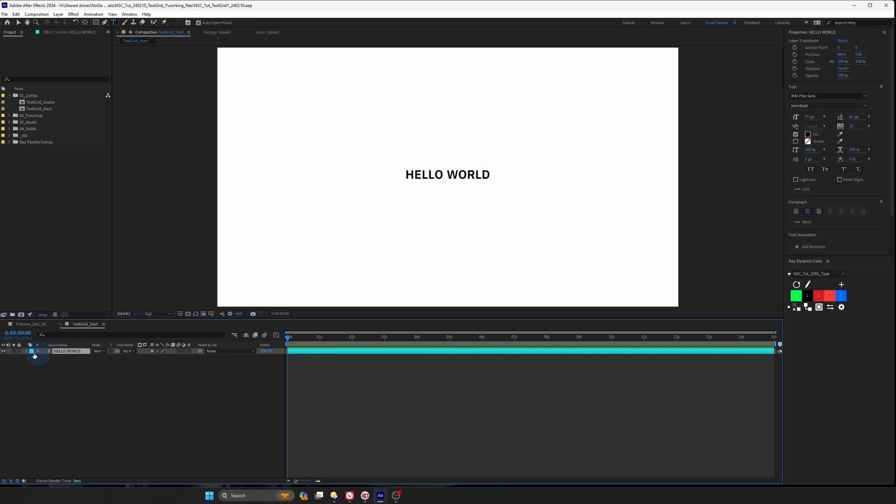
Add an expression to the layer's Source Text, starting with s = value;.
left_click(33, 351)
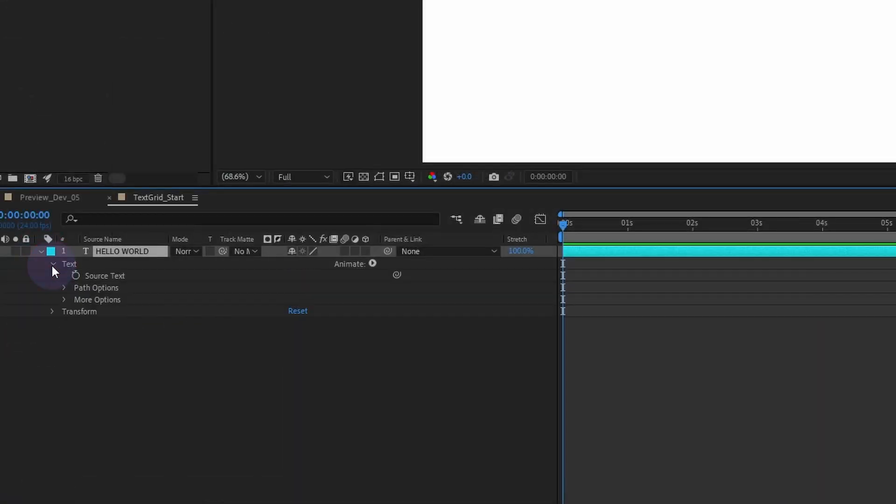
left_click(105, 275)
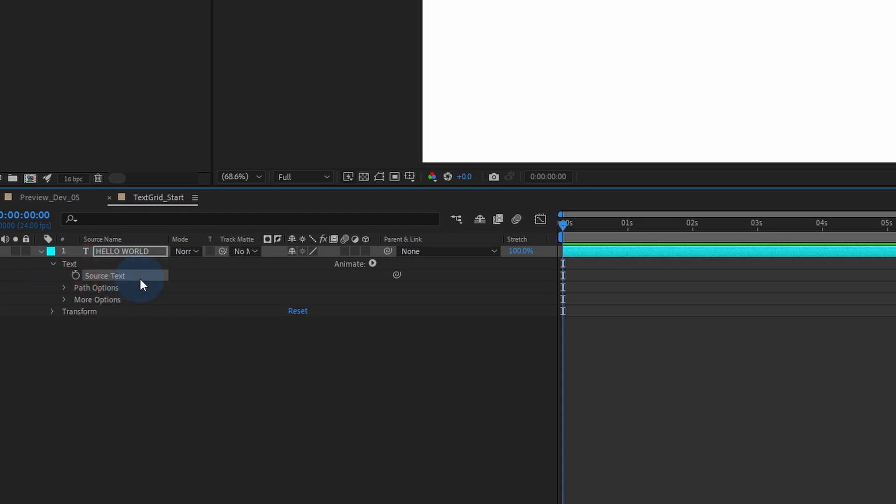
mouse_move(127, 286)
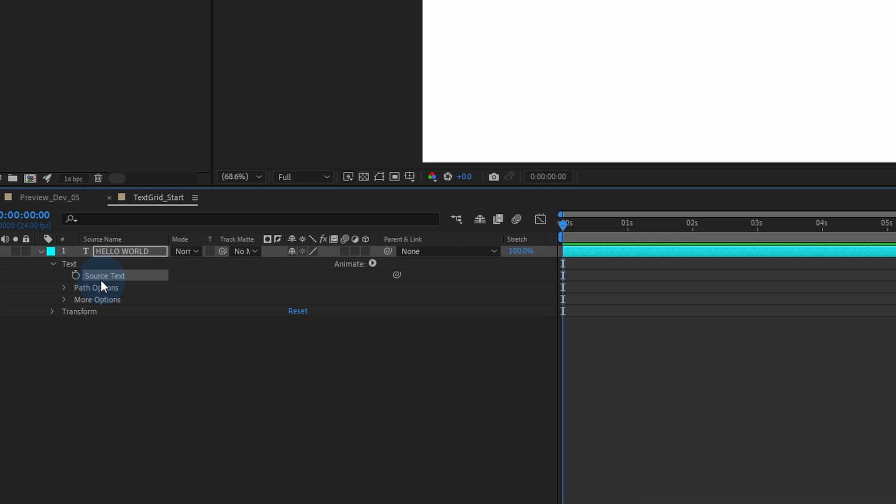
left_click(75, 275)
type("s = value;")
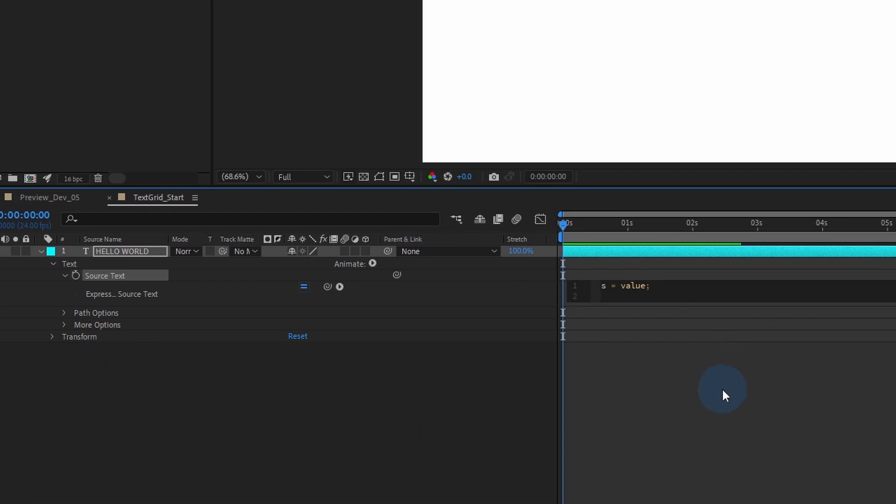
Add numColumns = 5; to the Source Text expression.
type("nu")
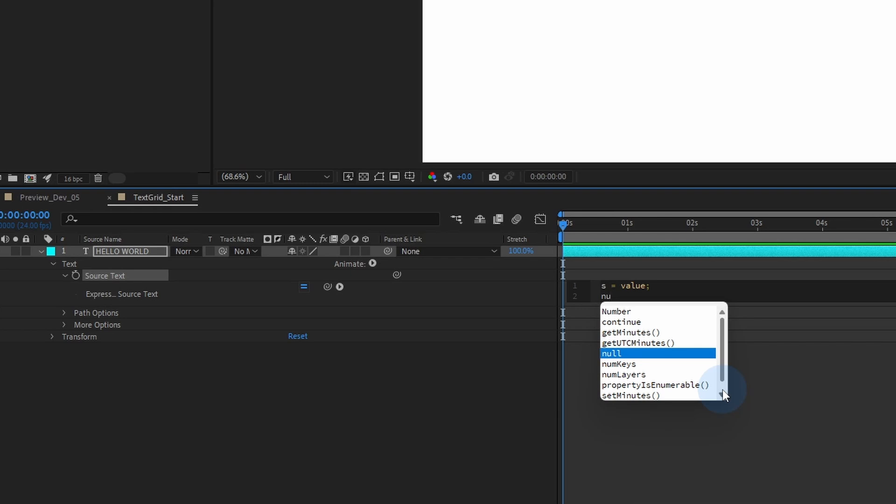
type("m")
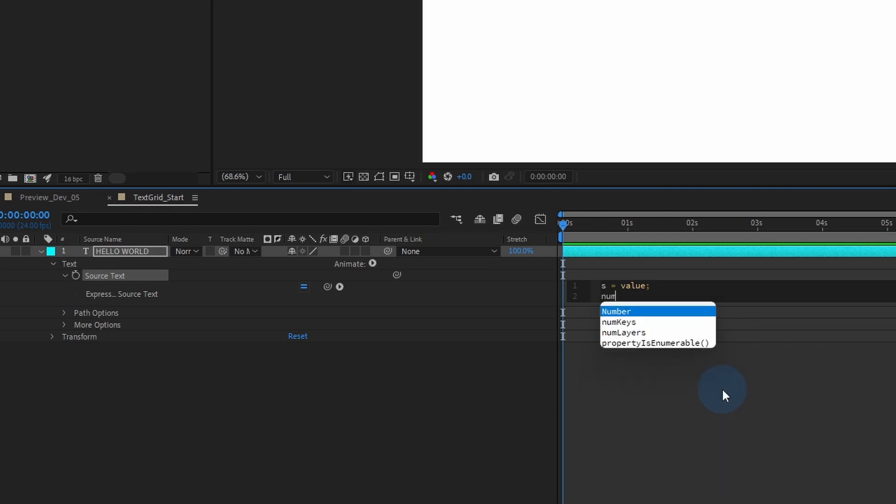
type("Columns")
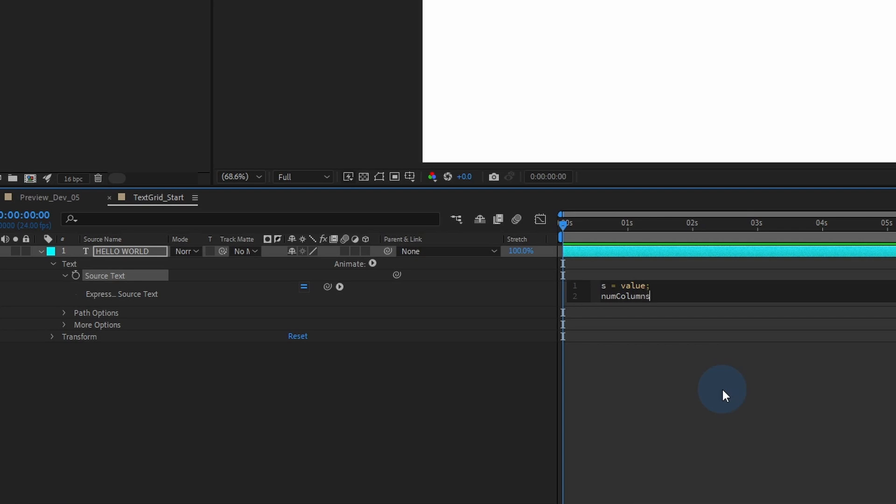
type("= 5")
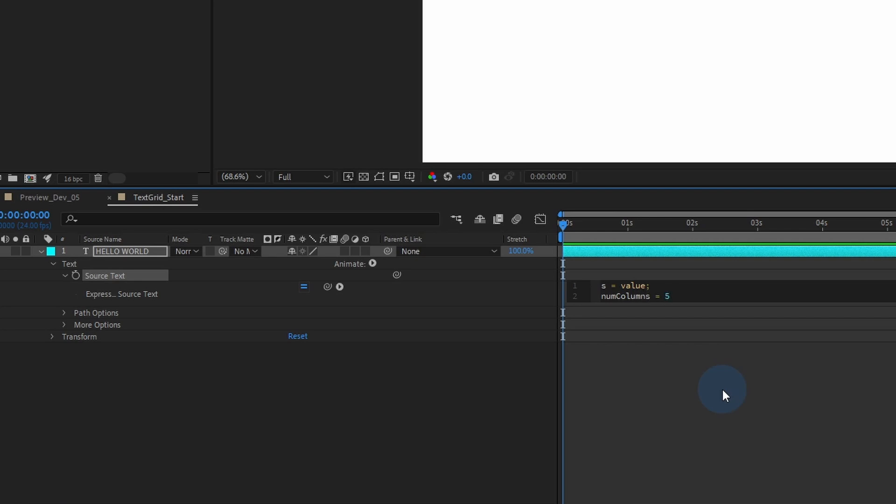
type(";")
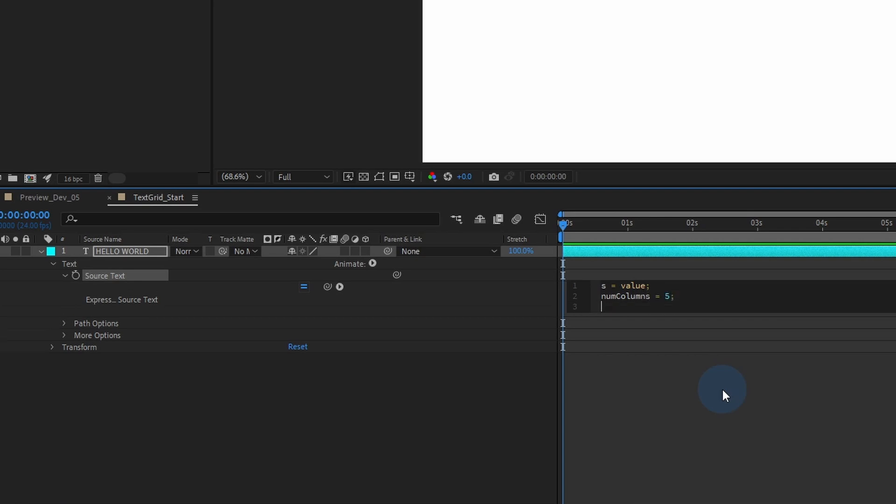
Begin the row variable as s.repeat( with numColumns as its count.
type("row")
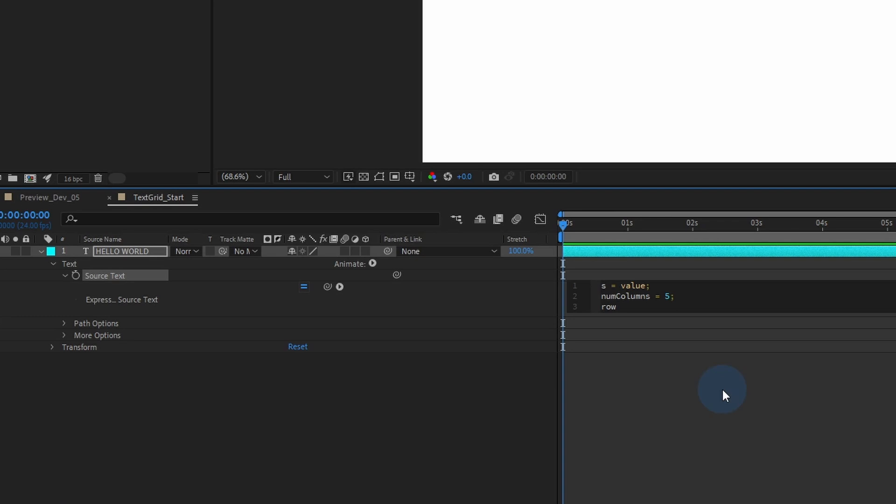
type("= s.")
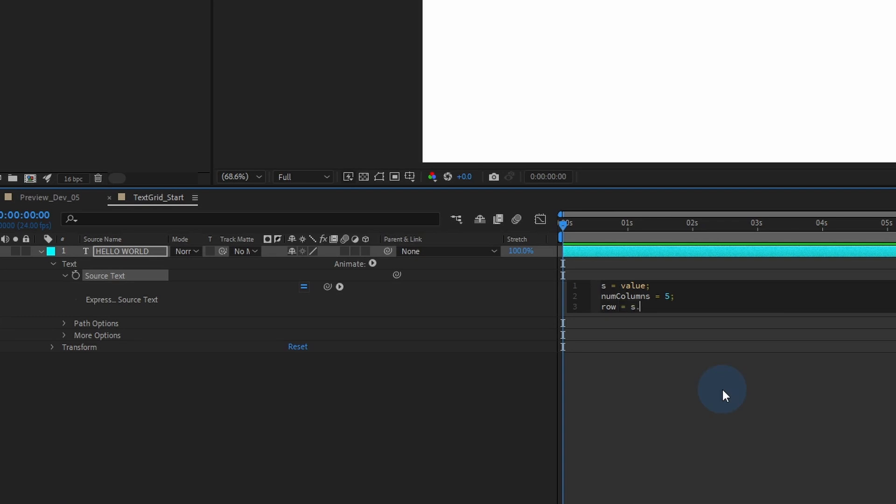
type("repea")
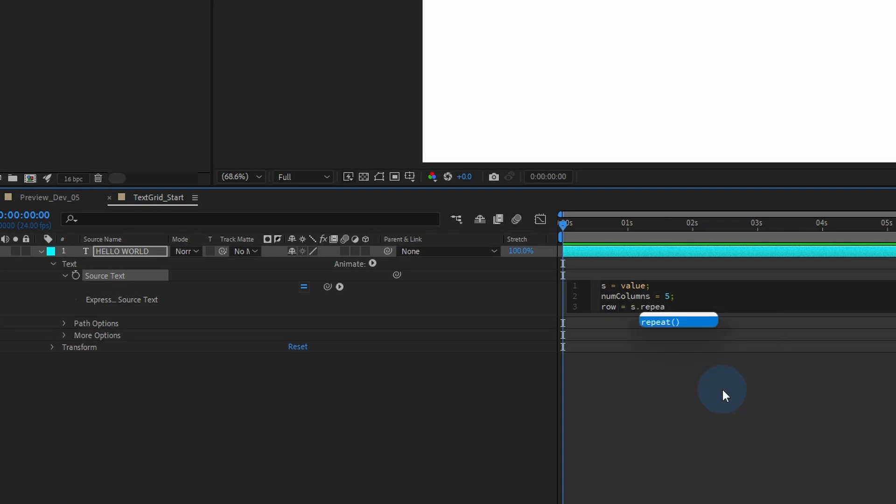
type("(nu")
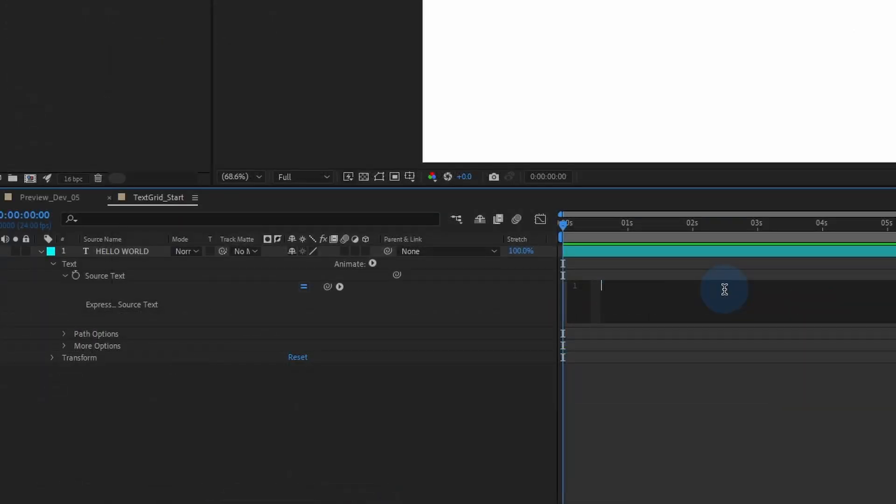
Complete row = s.repeat(numColumns); so HELLO WORLD repeats five times on one line.
type("value.")
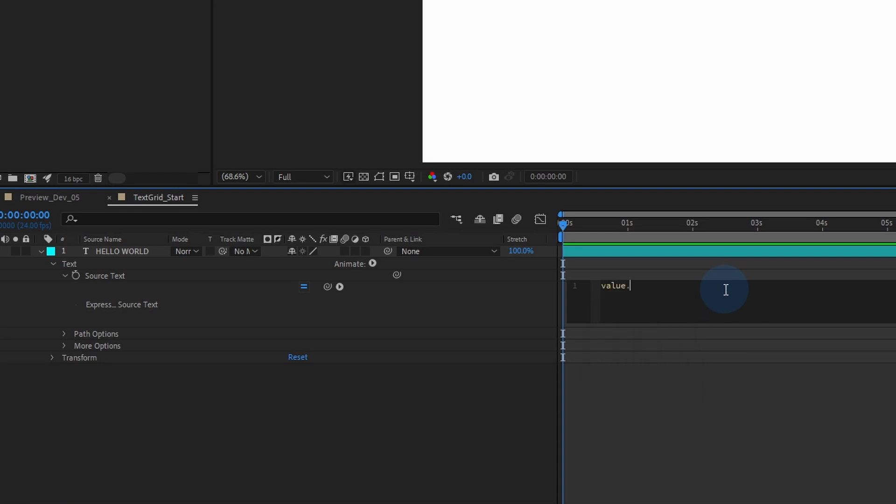
type("repeat()")
type("numColumns = 5;")
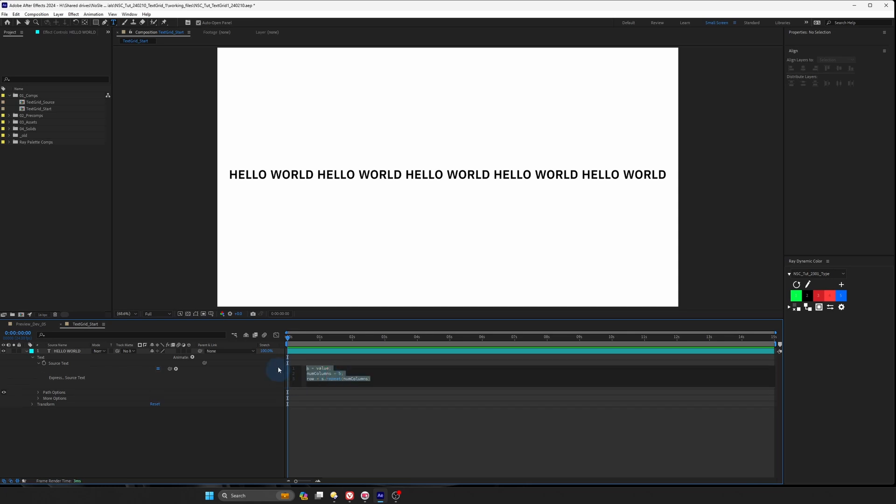
mouse_move(353, 398)
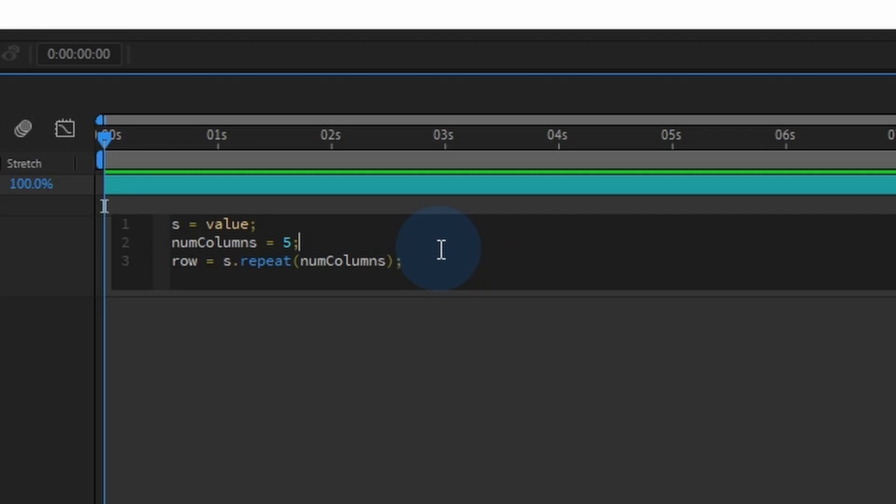
Add a numRows variable to the Source Text expression.
type("numRows =")
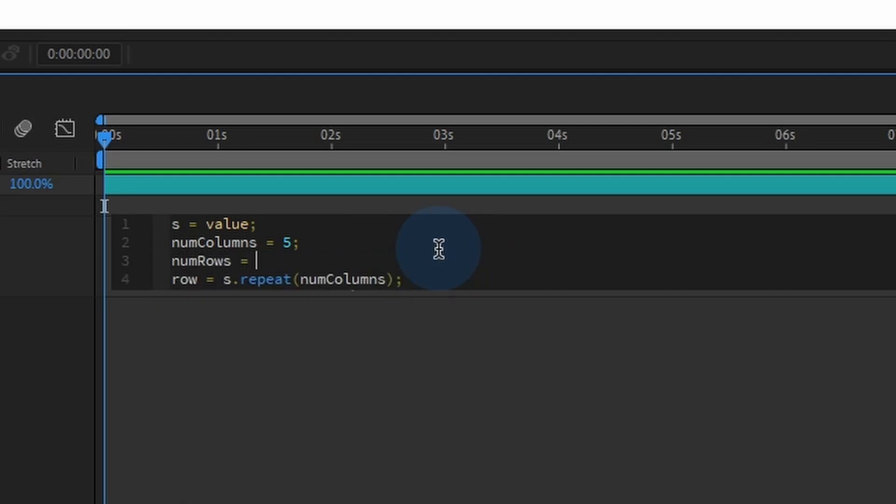
type("10")
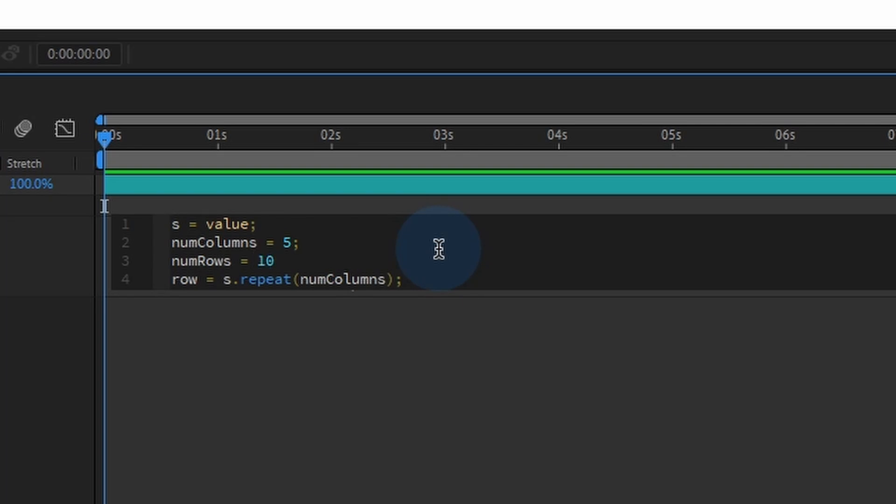
type(";")
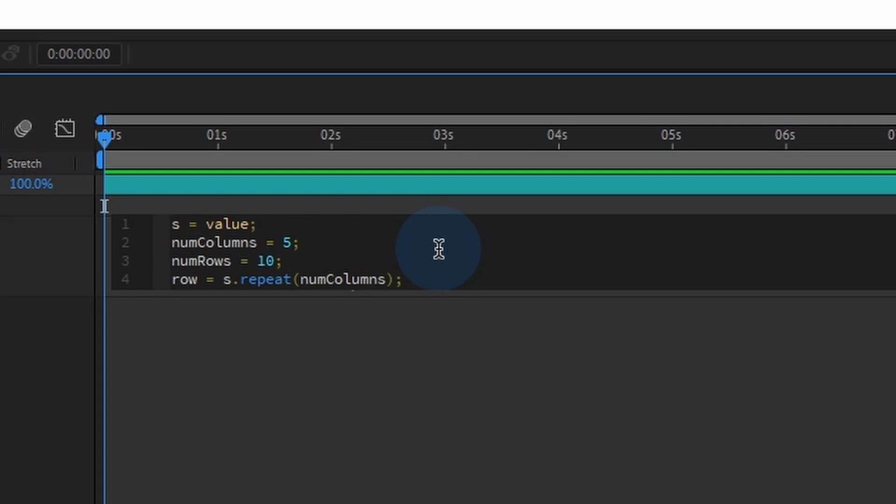
mouse_move(446, 286)
type(" + \"")
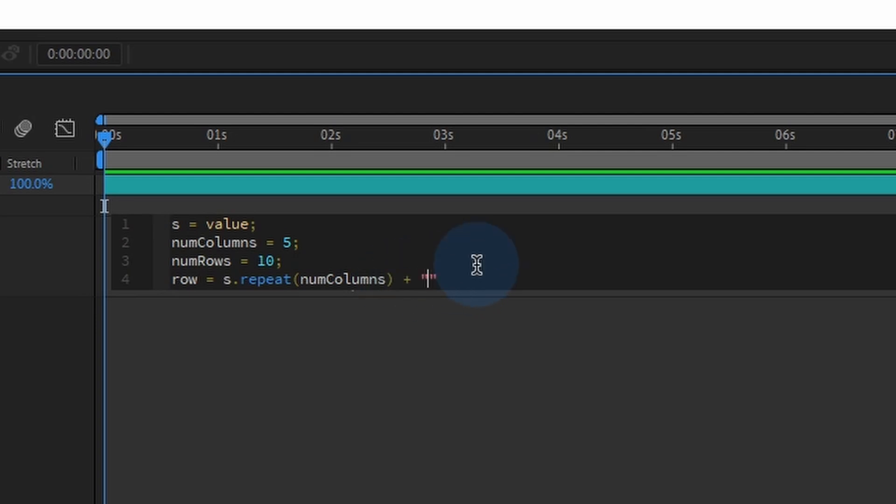
Append "\r" to each row and return row.repeat(numRows) to build the grid.
type("\\r")
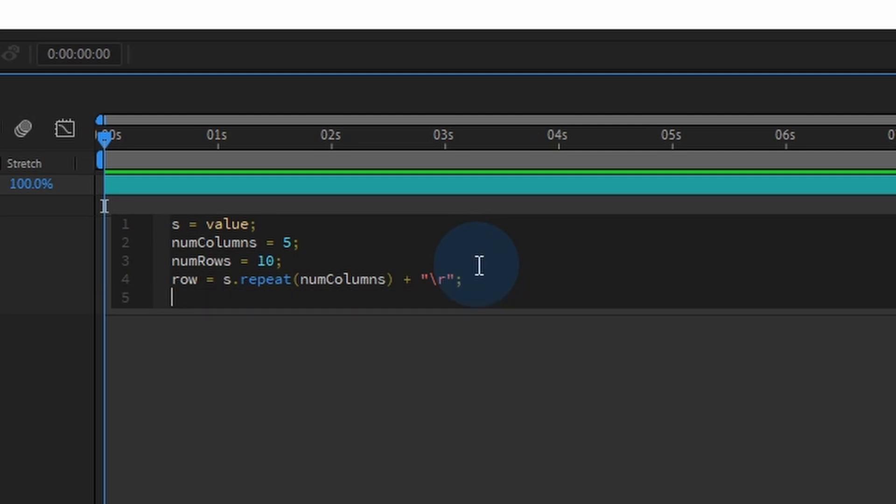
type("row.repeat(")
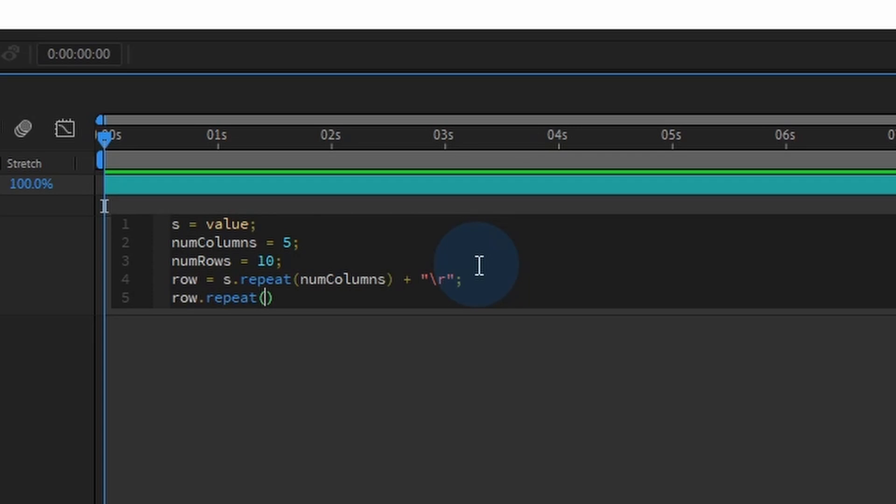
type("num")
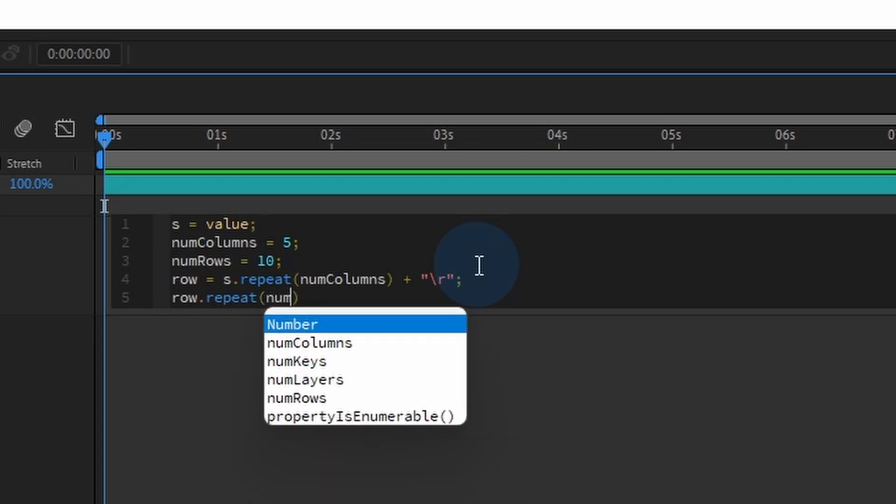
left_click(297, 399)
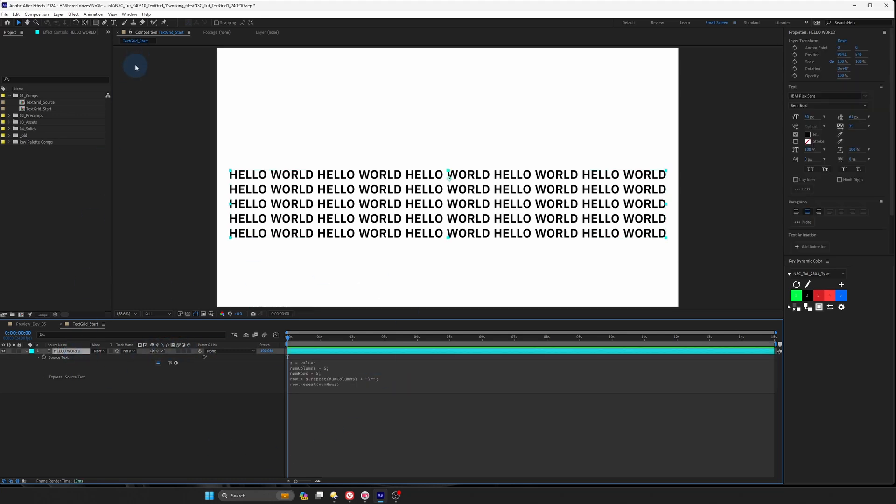
Add Slider Control effects named NumColumns and NumRows to drive the grid expression.
left_click(58, 14)
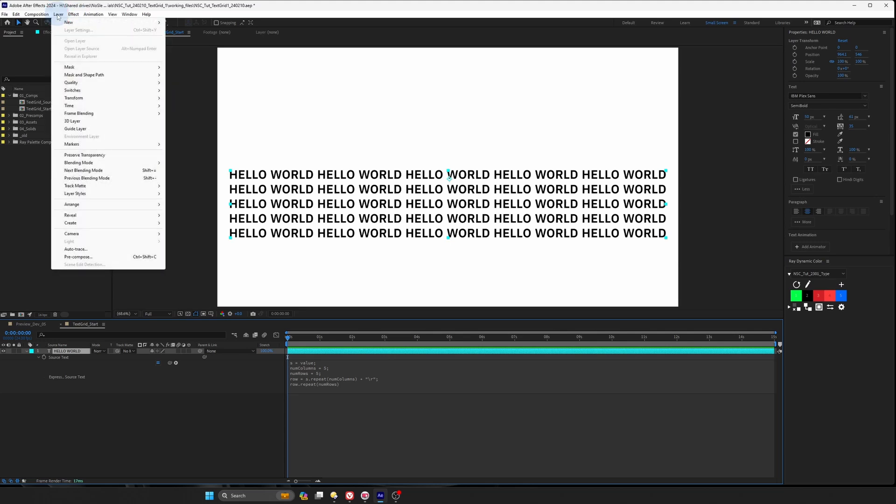
left_click(72, 14)
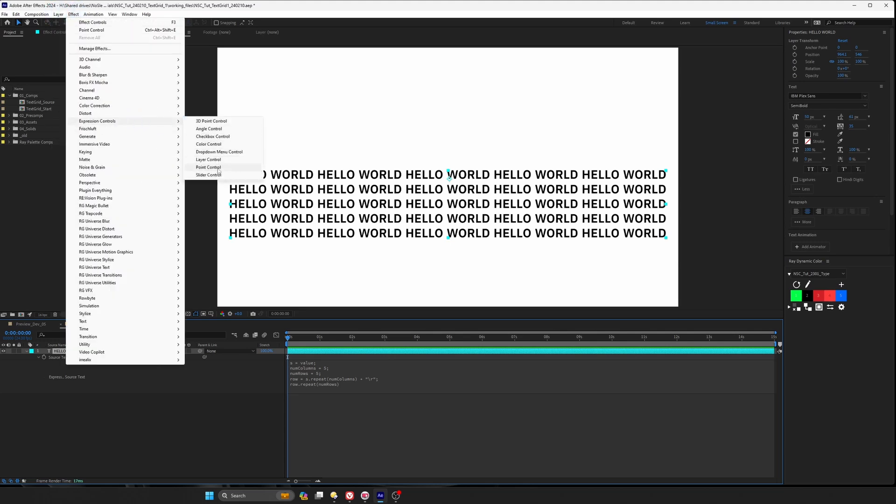
left_click(208, 175)
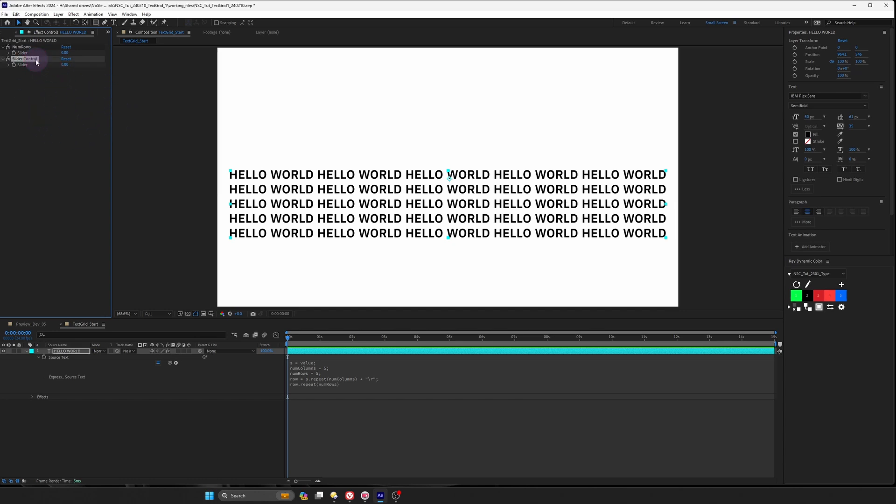
double_click(24, 58)
type("NumColumns")
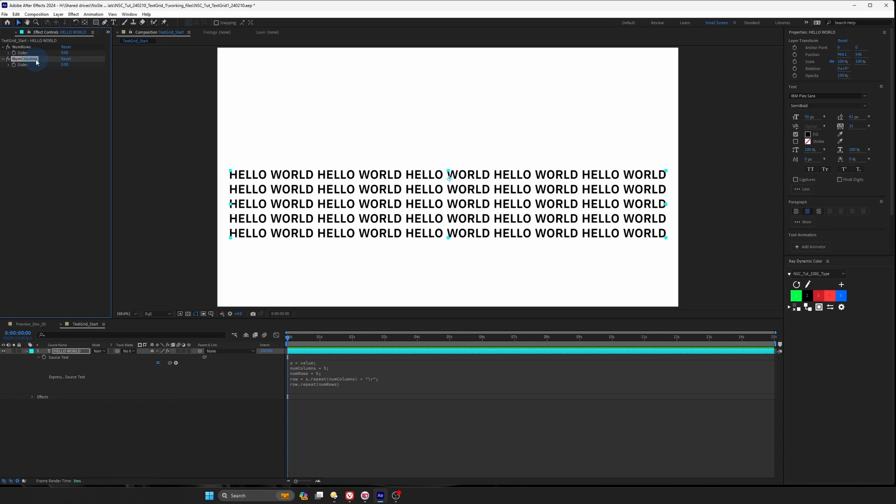
left_click(323, 380)
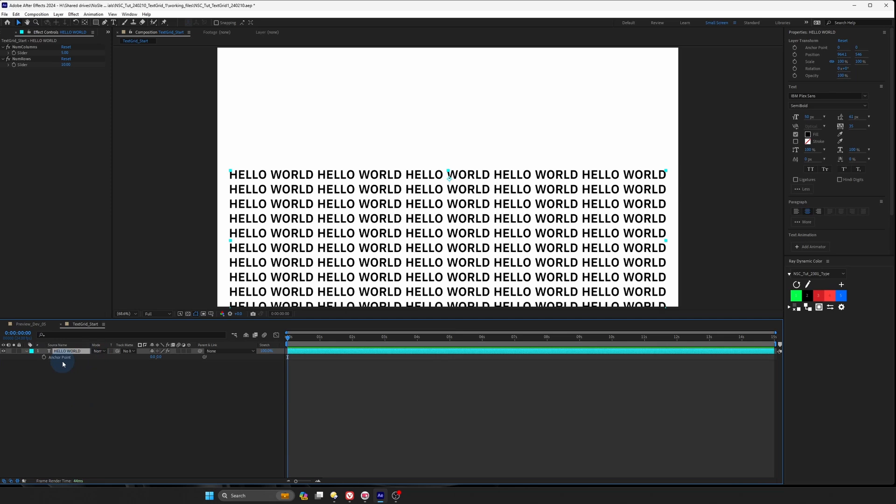
mouse_move(44, 360)
type("s =")
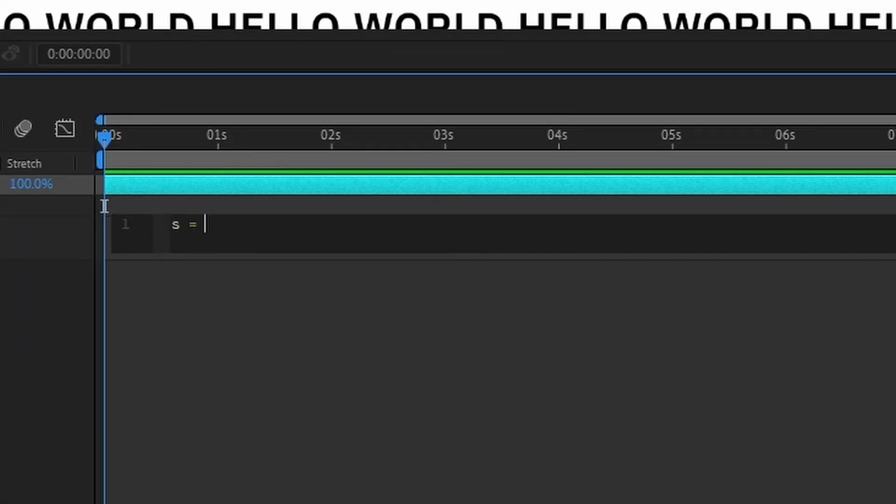
Write the Anchor Point expression s = sourceRectAtTime(); [s.left+s.width/2, s.top+s.height/2].
type("source")
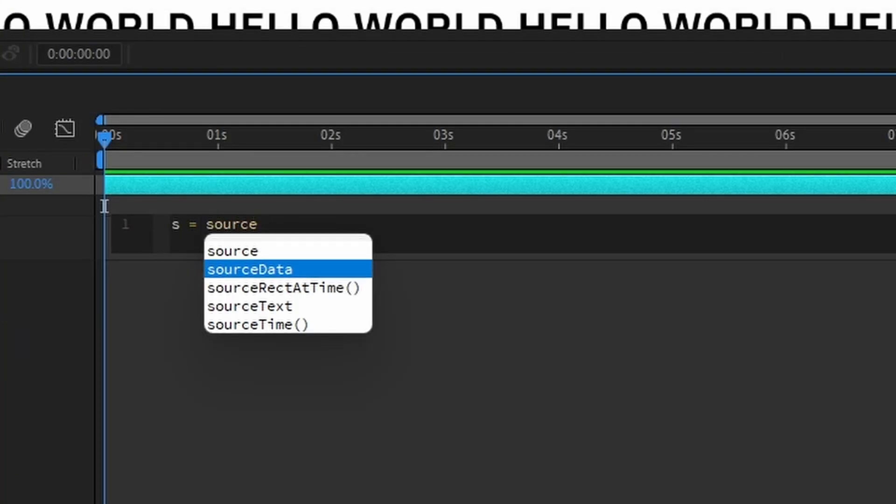
left_click(283, 288)
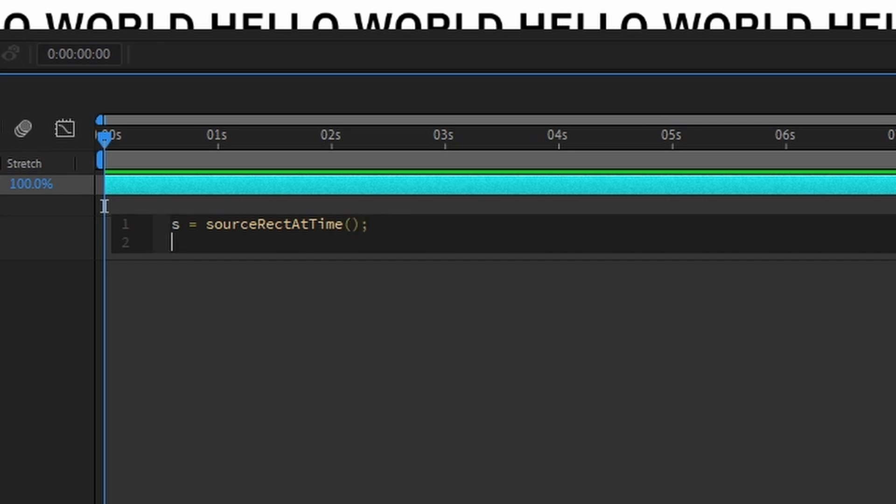
type("[]")
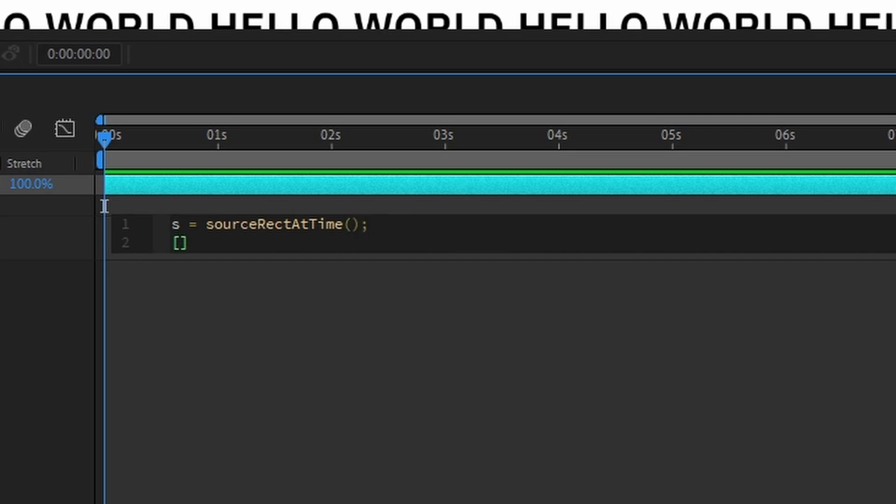
type("s.left +s.w")
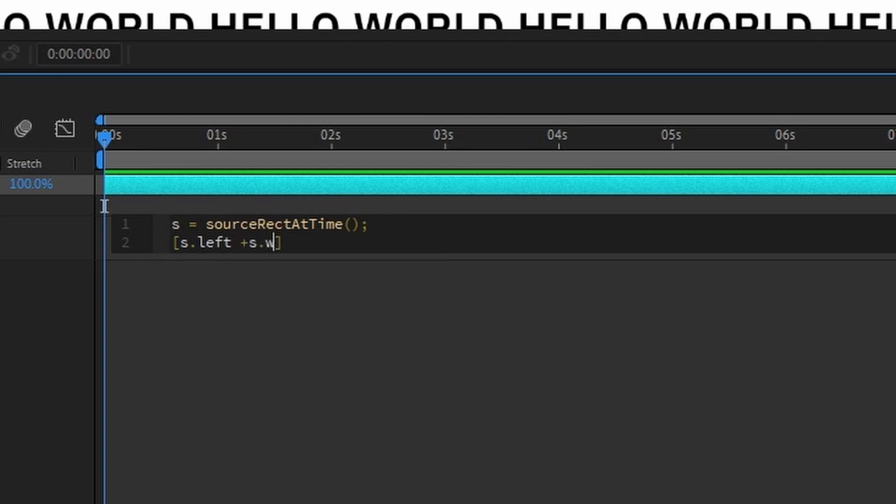
type("idth/2")
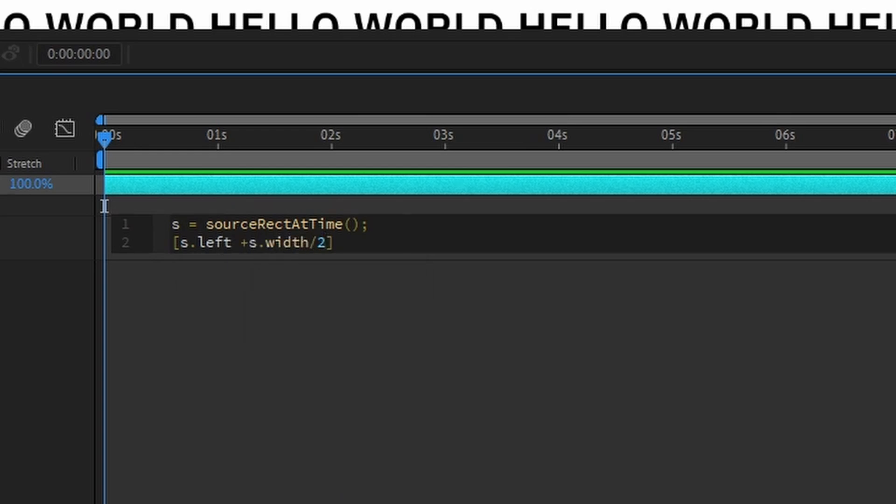
type(", s.top")
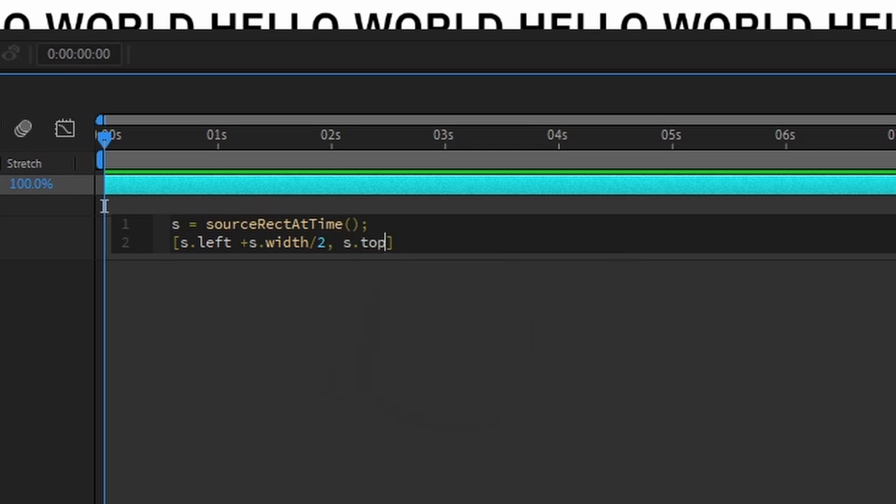
type("+s")
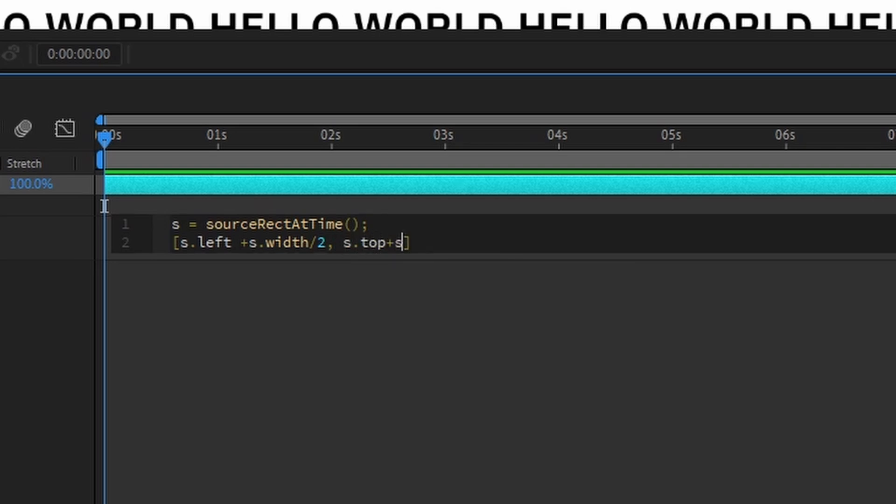
type(".height/2")
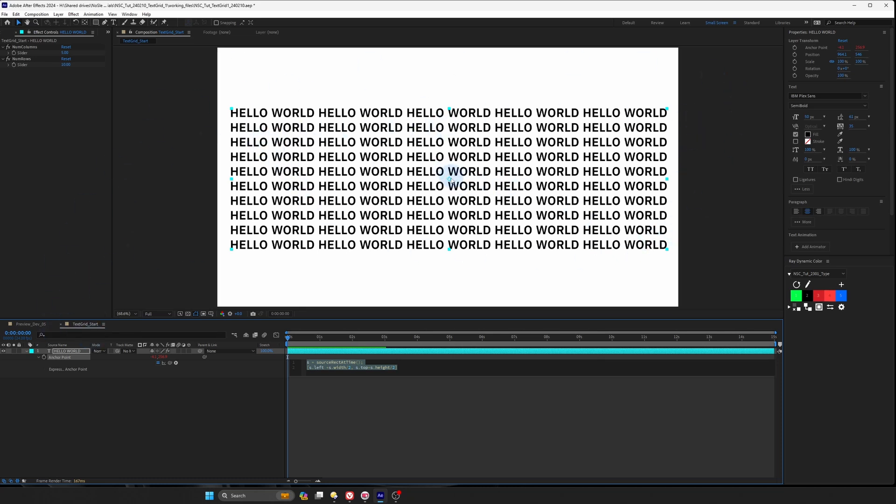
left_click(365, 367)
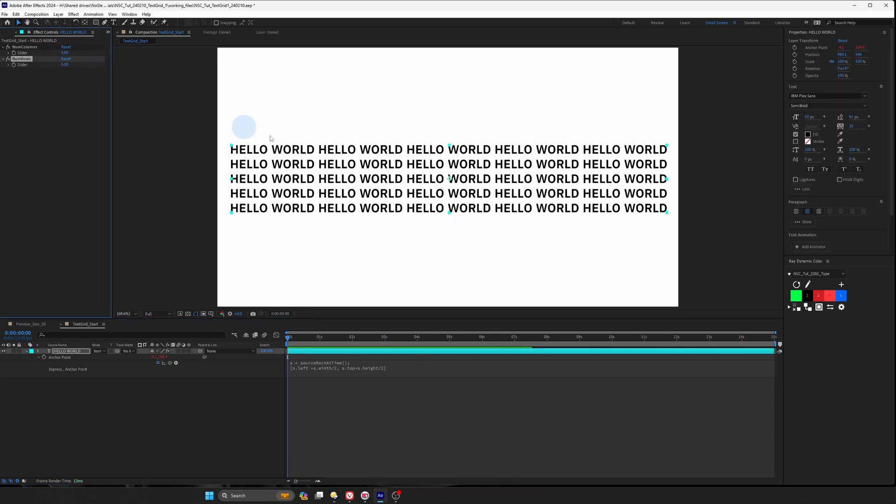
double_click(65, 64)
type("10")
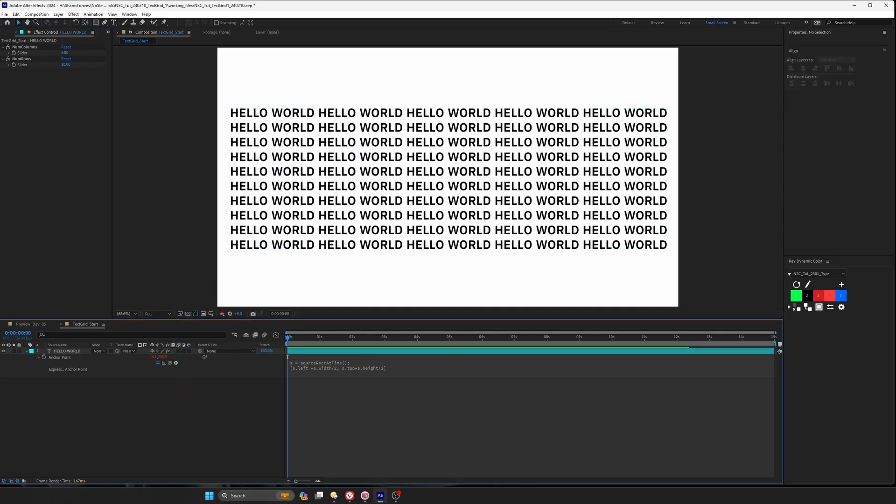
left_click(30, 351)
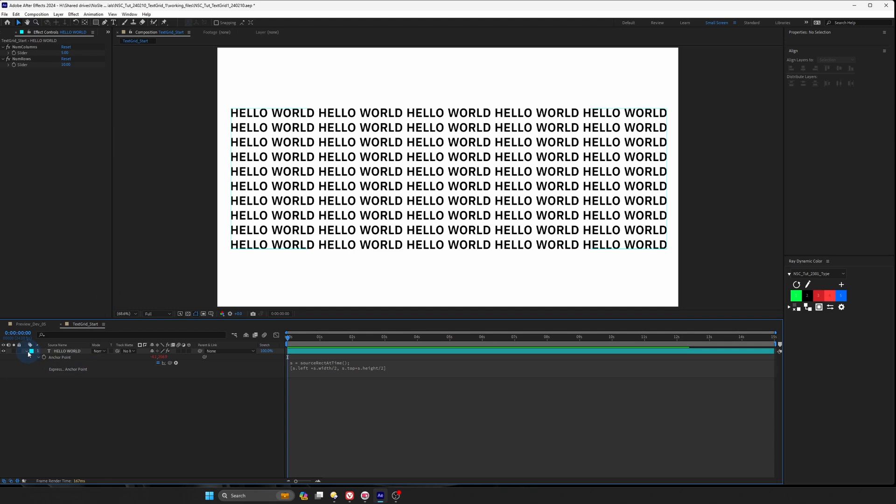
left_click(32, 370)
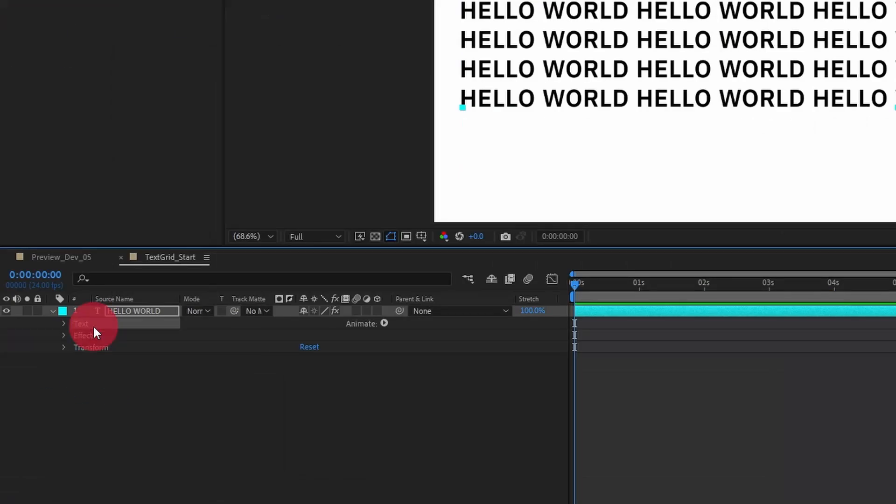
Add a Position text animator with an Expression Selector based on Lines.
left_click(384, 324)
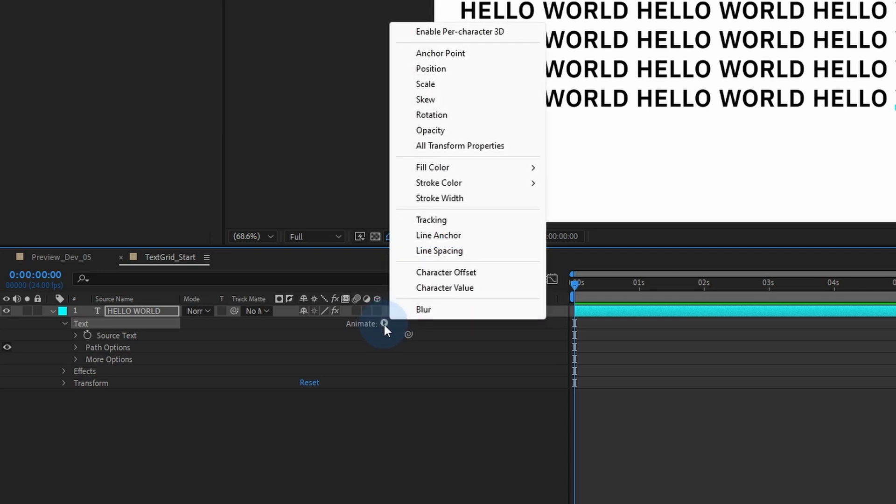
left_click(430, 68)
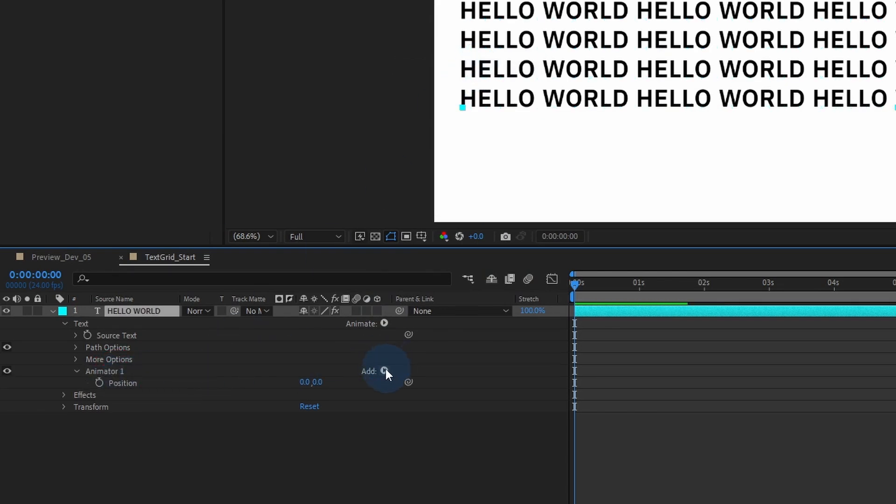
left_click(385, 371)
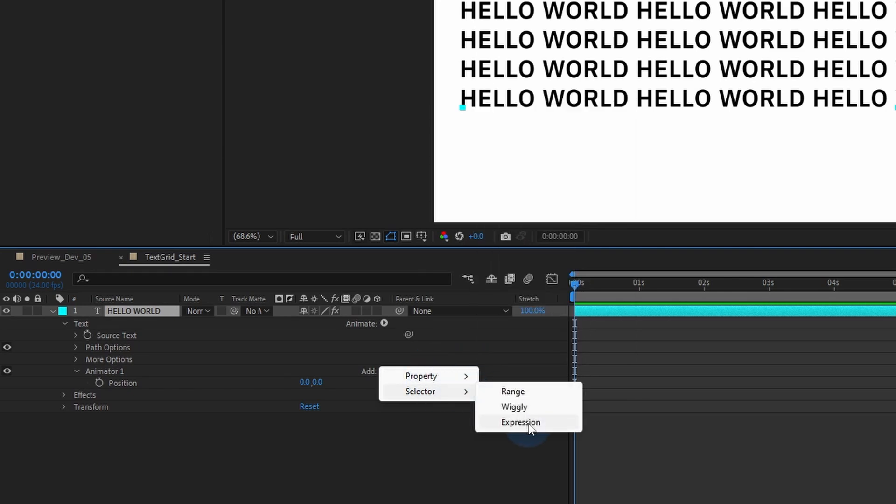
left_click(520, 422)
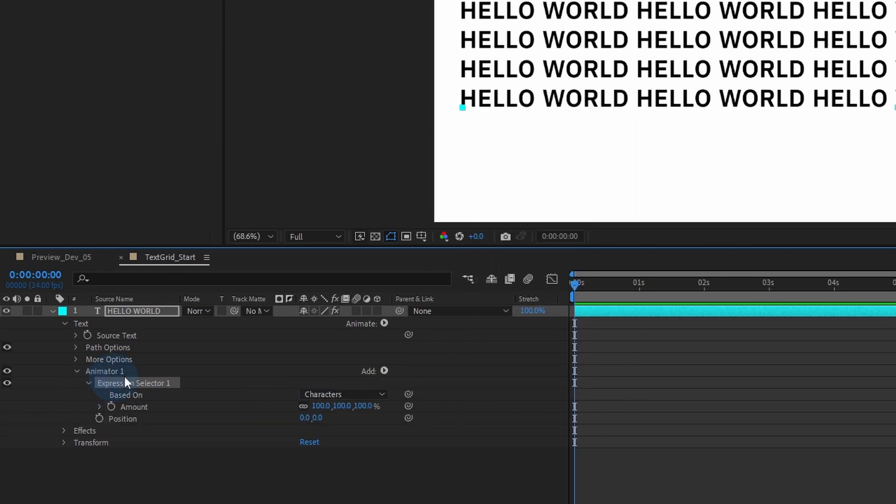
left_click(343, 394)
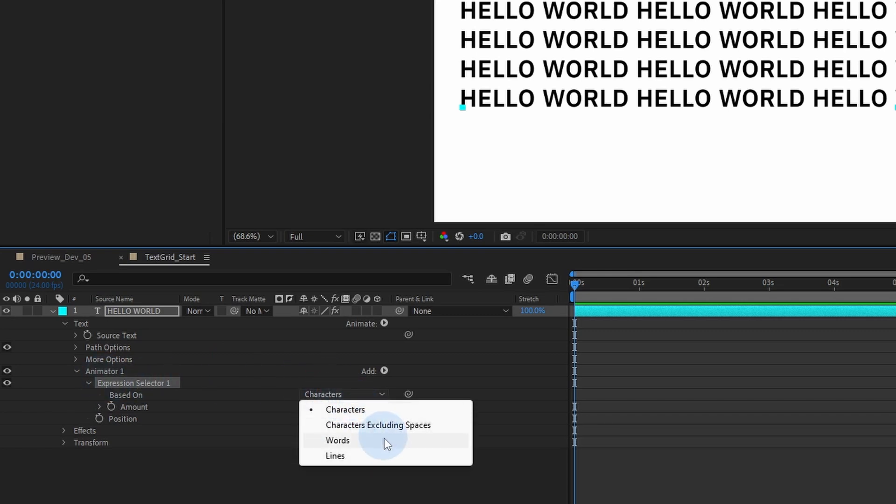
left_click(335, 456)
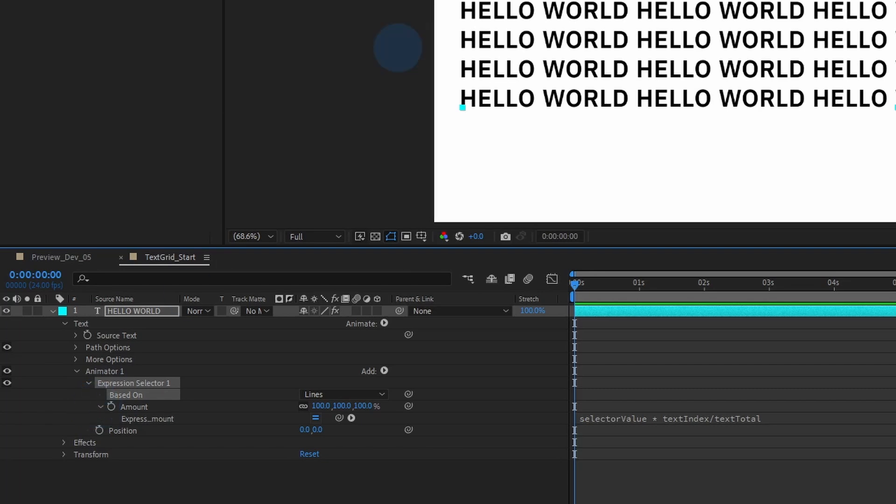
mouse_move(546, 10)
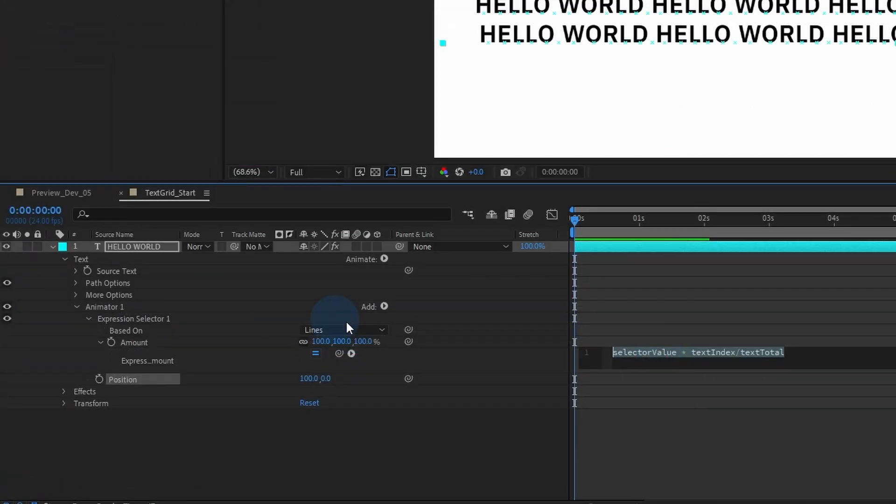
Rewrite the selector Amount so textIndex % 2 yields 100 or -100 on alternating rows.
left_click(691, 352)
type("textIndex")
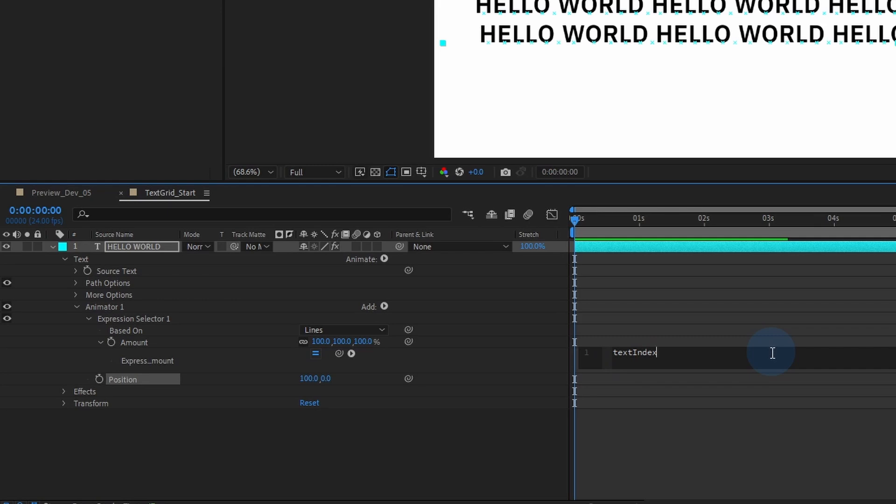
type("%")
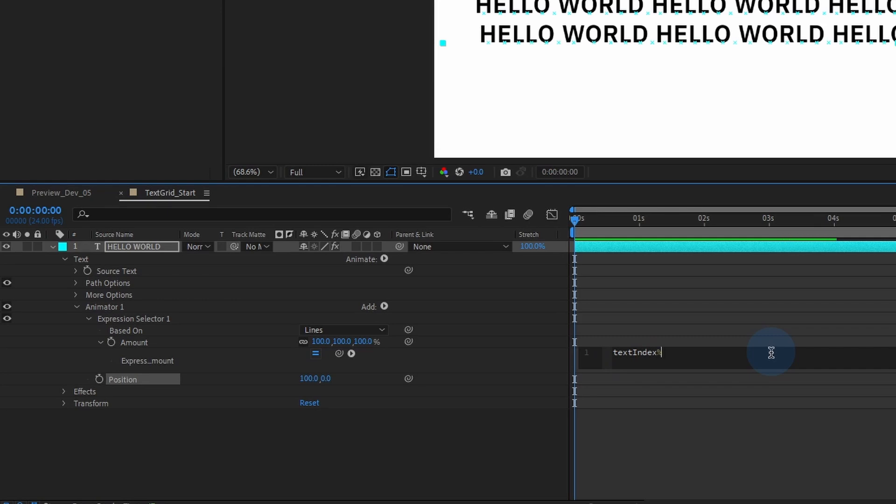
type("2")
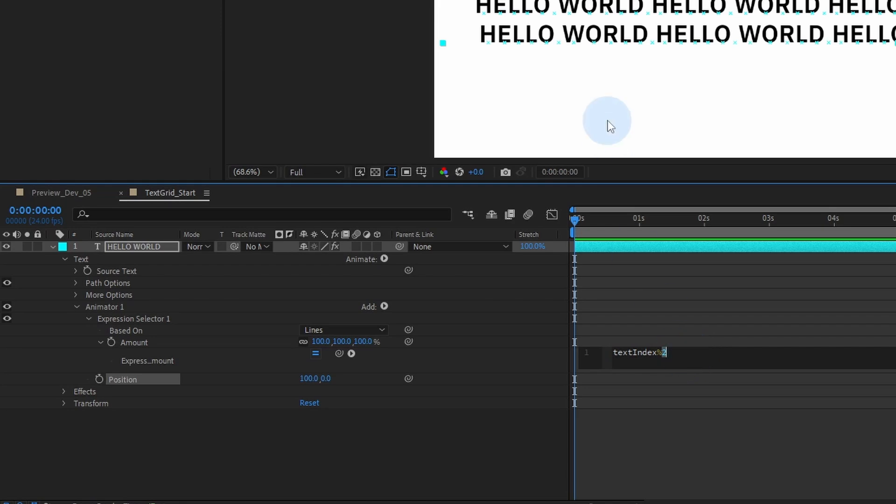
mouse_move(617, 208)
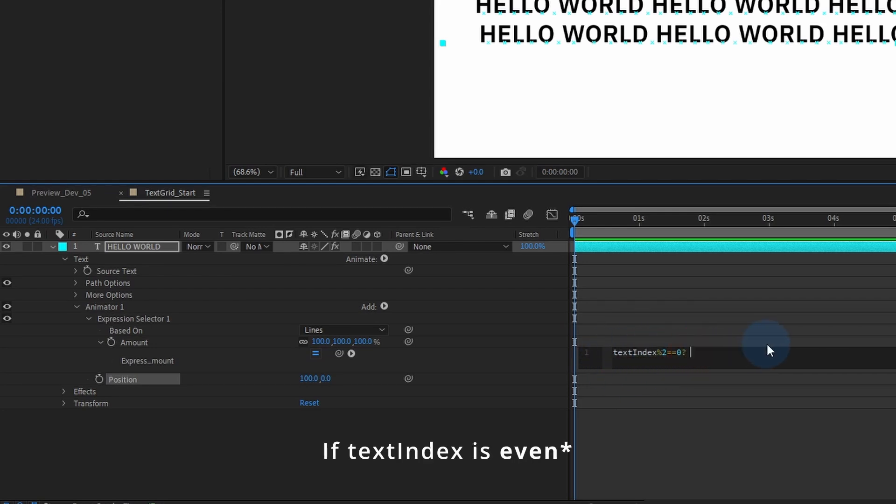
type("100")
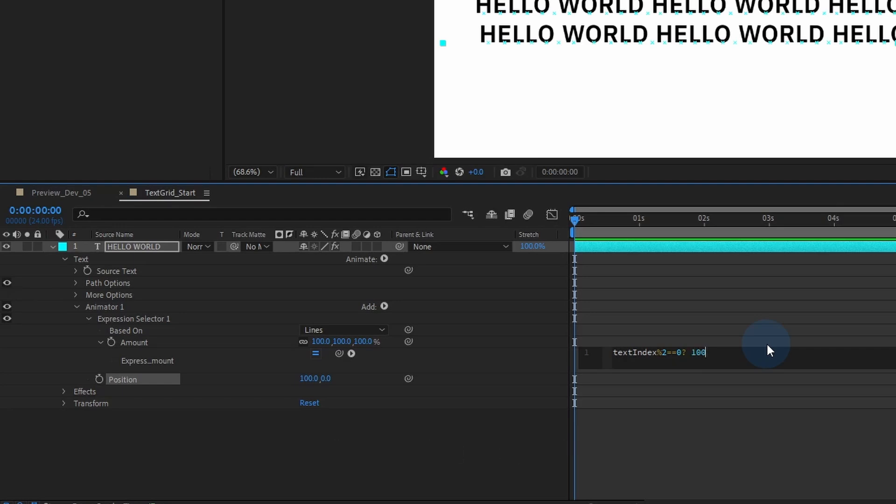
type(":-100")
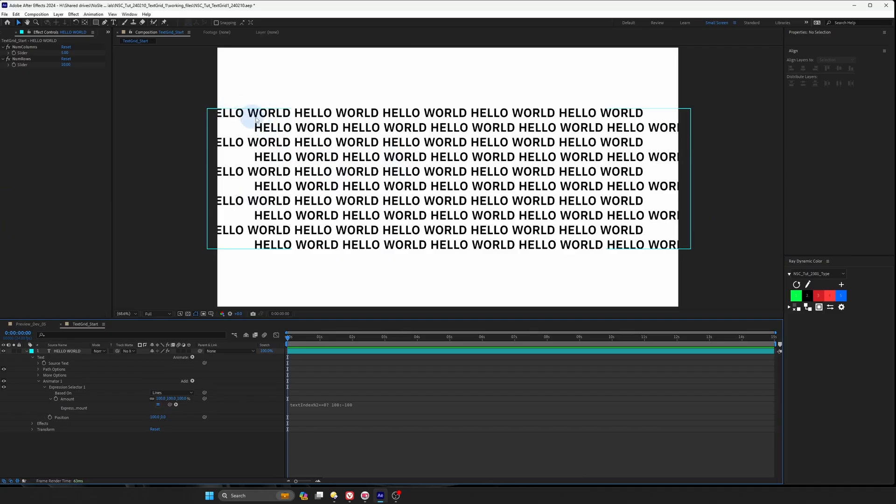
mouse_move(283, 136)
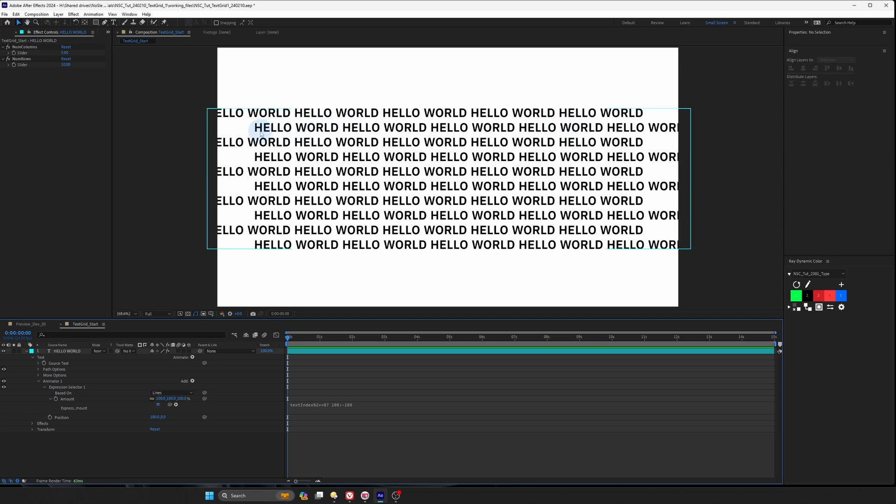
mouse_move(346, 134)
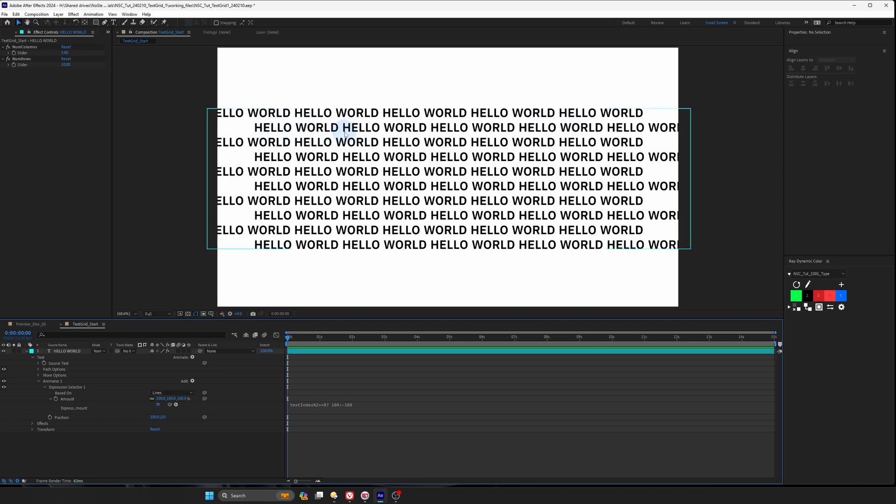
mouse_move(746, 140)
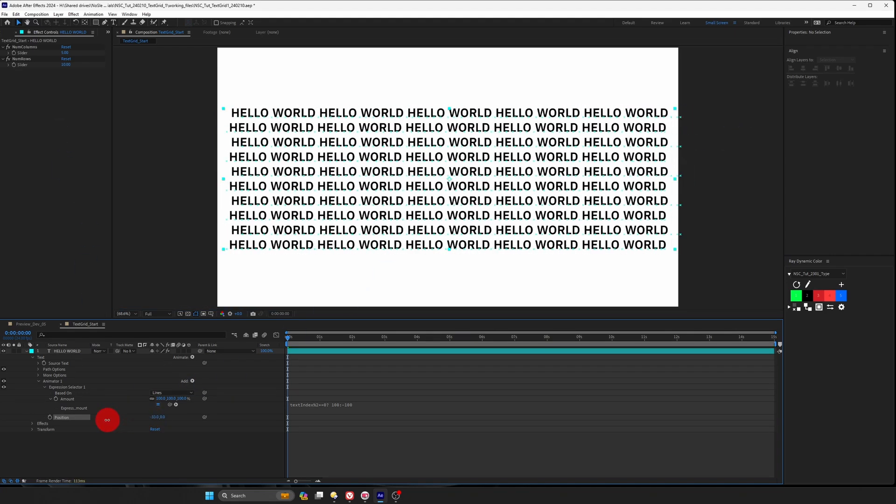
Drive the animator's Position from a Point Control effect on the layer.
left_click_drag(107, 421, 230, 414)
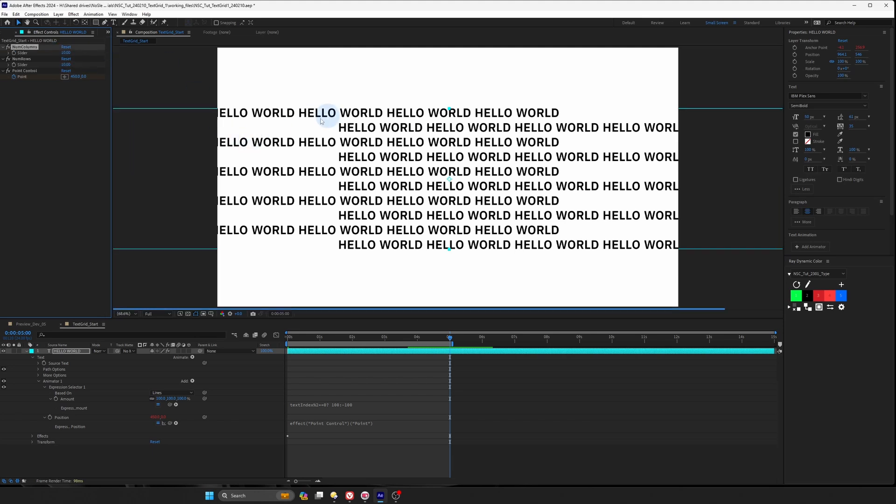
left_click(487, 455)
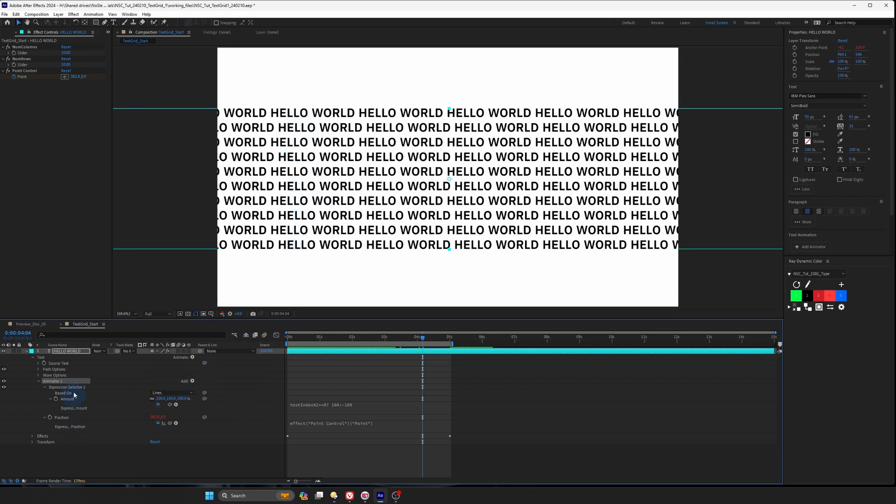
mouse_move(54, 375)
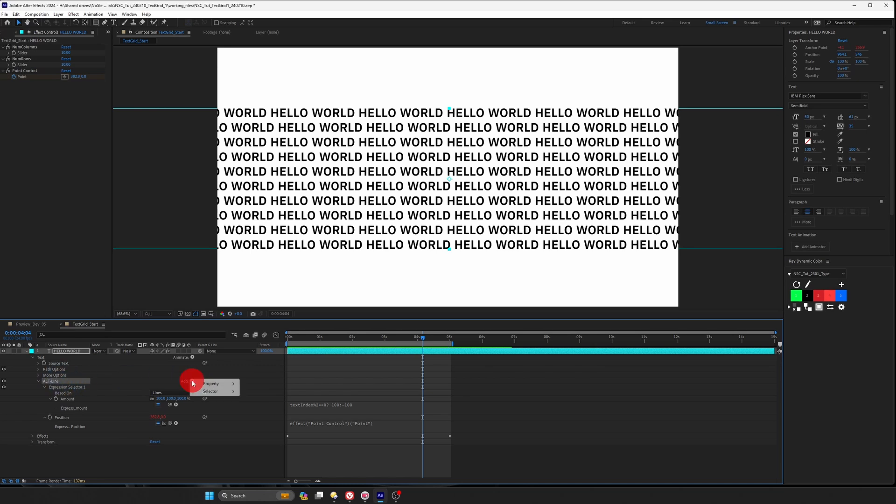
mouse_move(211, 384)
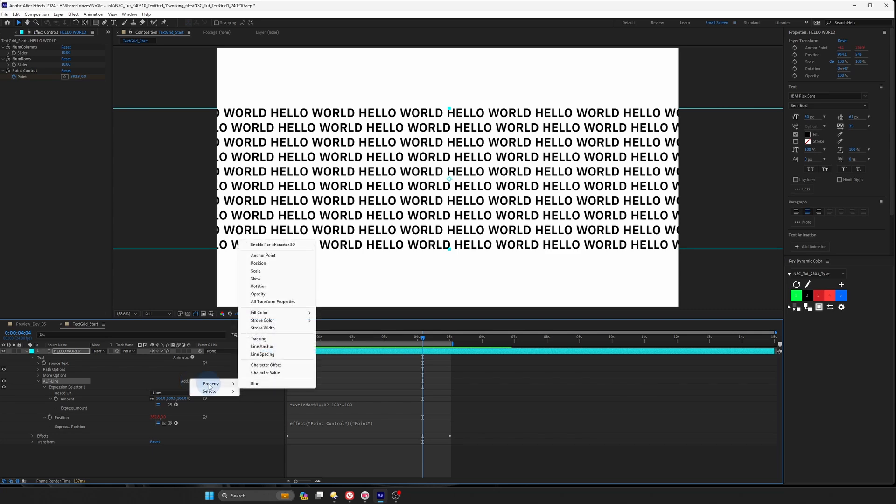
mouse_move(260, 311)
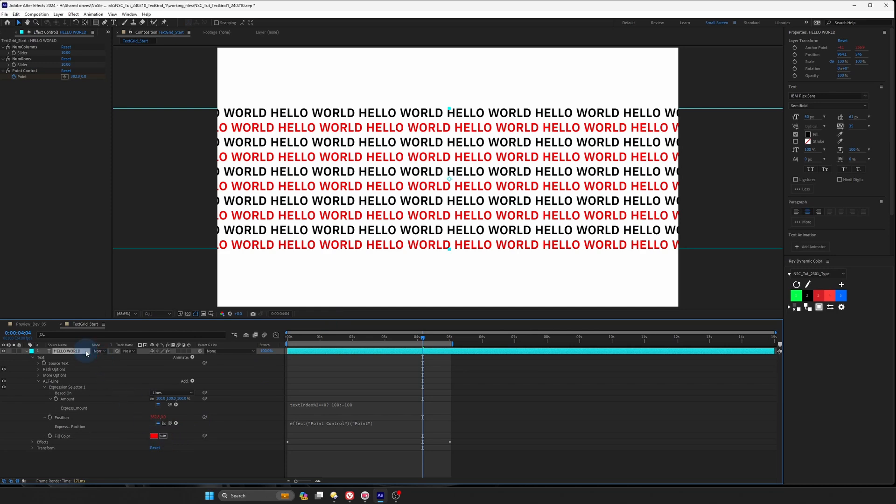
Add a Fill Color property to the ALT-Line animator for alternating rows.
type("color")
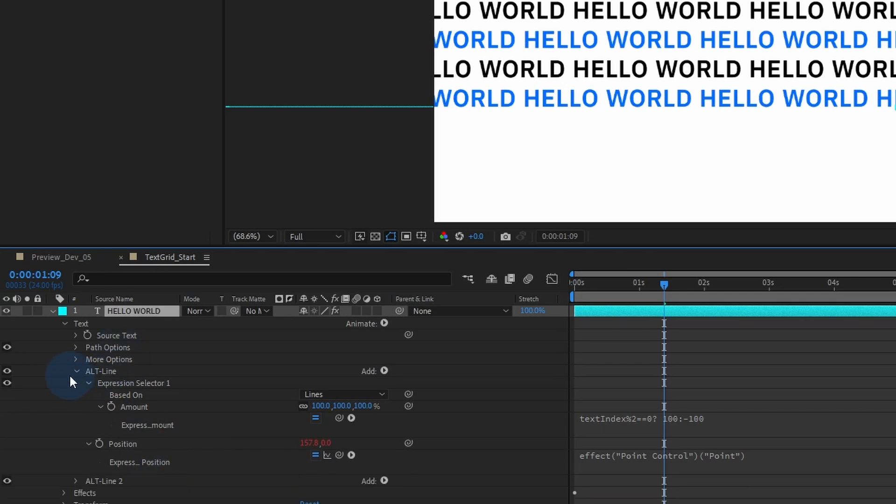
Rename the duplicated animator to ALT-Word and set its Expression Selector's Based On to colour alternating words blue.
left_click(76, 370)
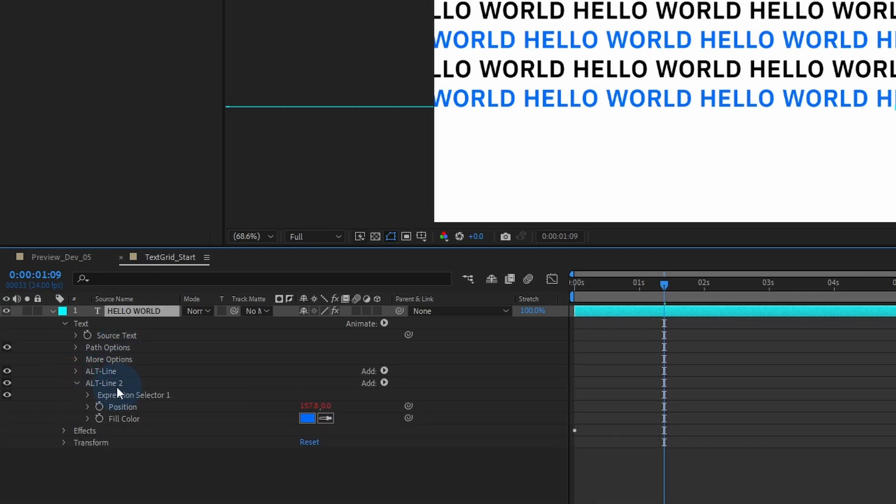
double_click(104, 382)
type("ALT-Word")
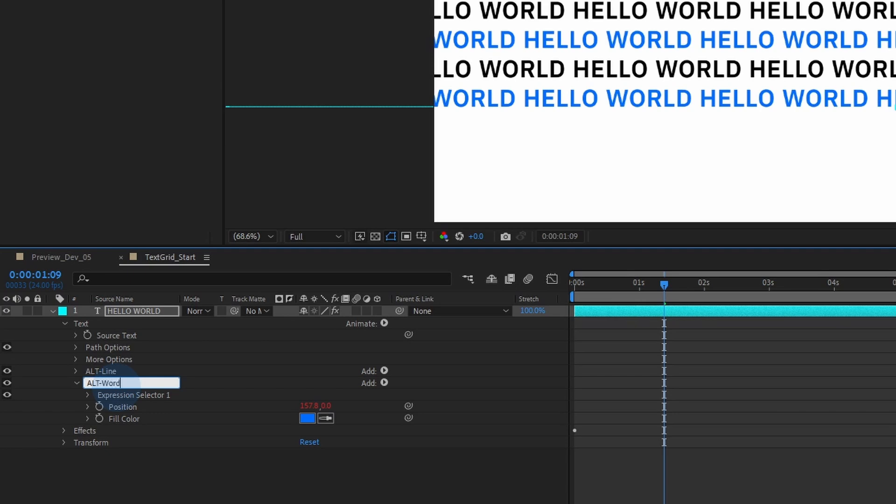
left_click(122, 406)
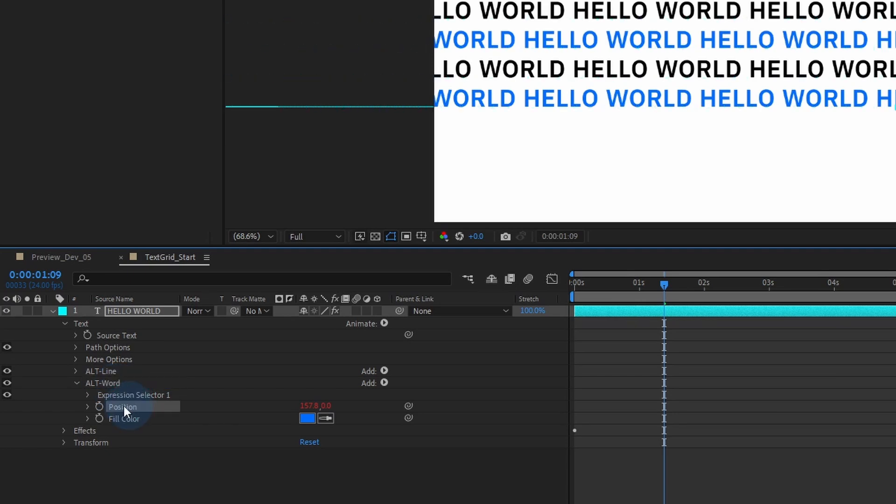
left_click(88, 395)
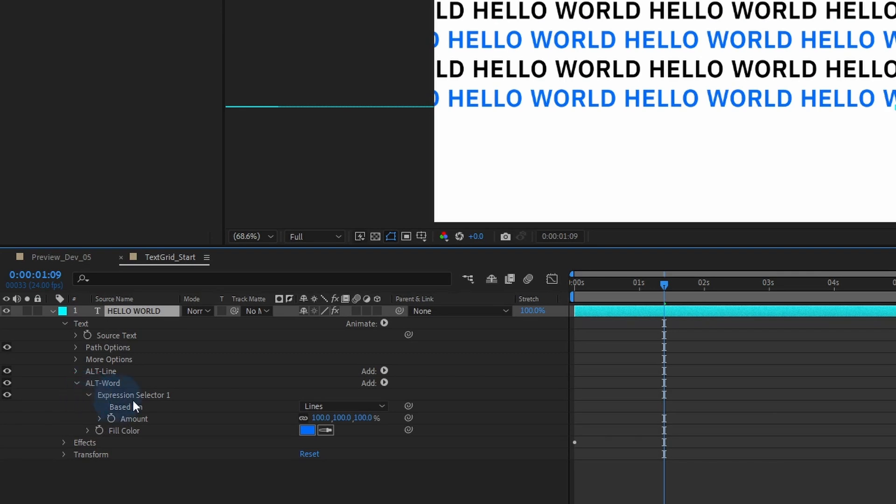
left_click(125, 406)
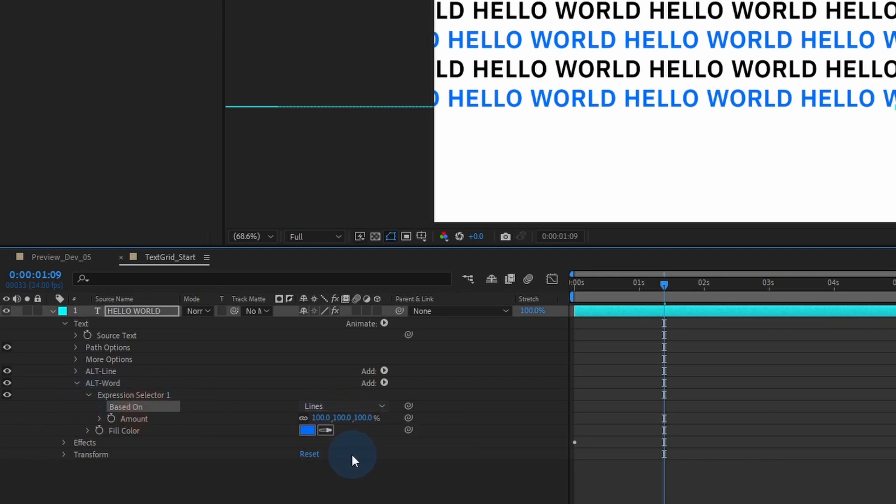
left_click(343, 406)
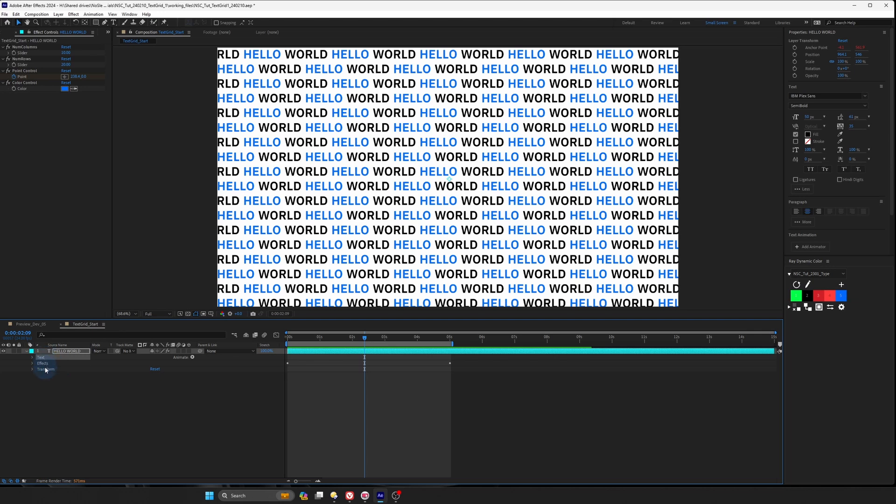
Save the selected animators, effects and Anchor Point expression as preset demo_textgrid_1, replacing the existing file.
left_click(32, 370)
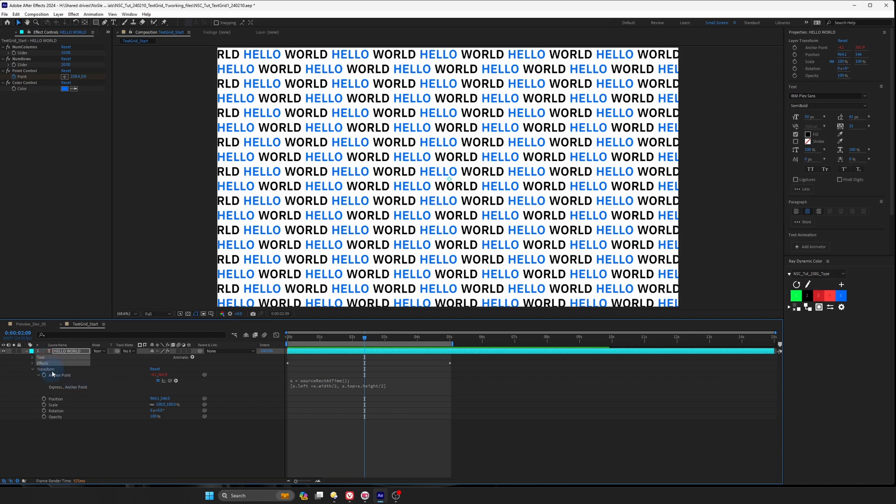
left_click(57, 375)
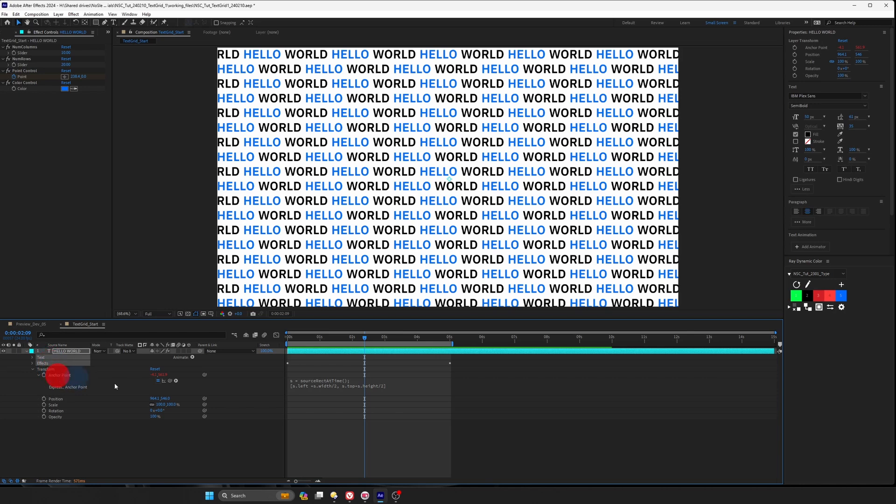
left_click(93, 14)
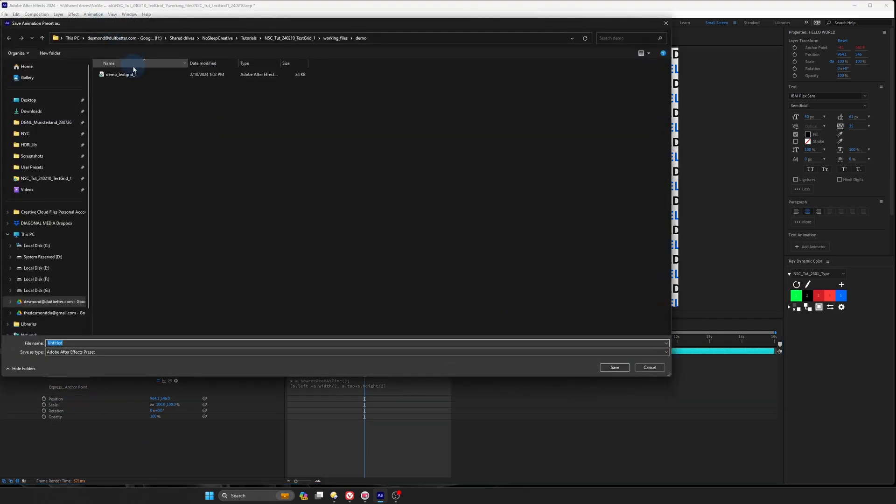
left_click(614, 366)
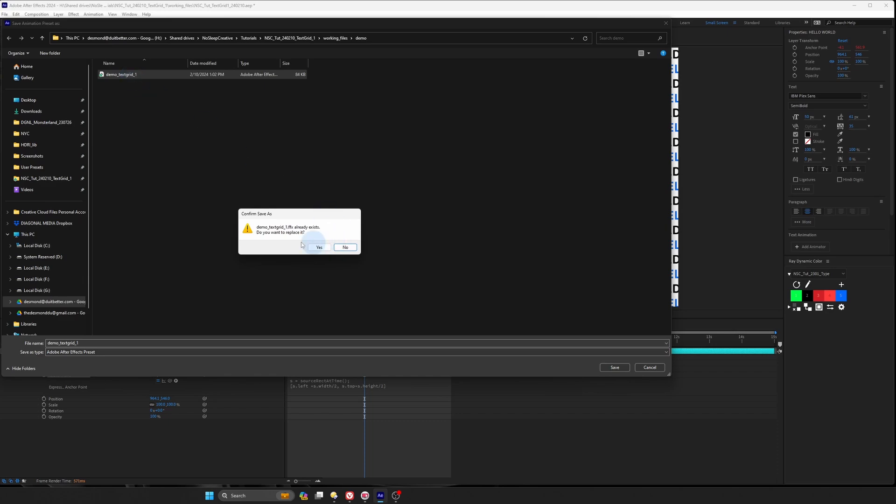
left_click(318, 246)
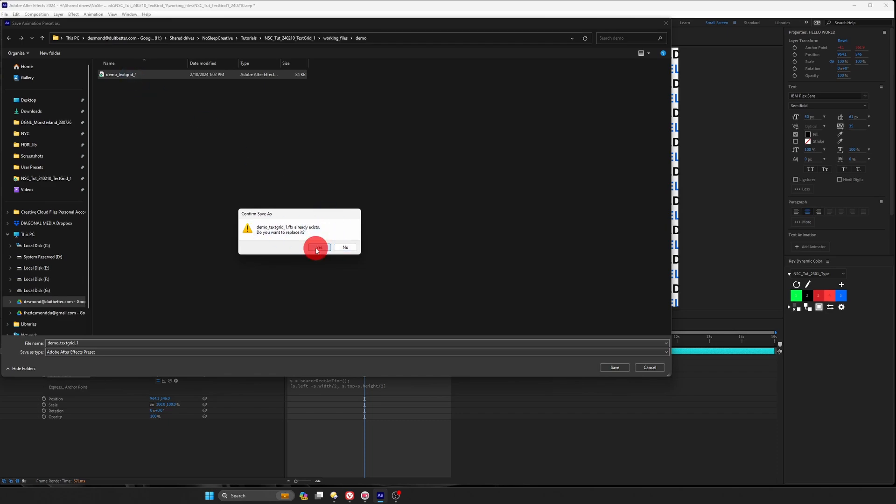
left_click(317, 248)
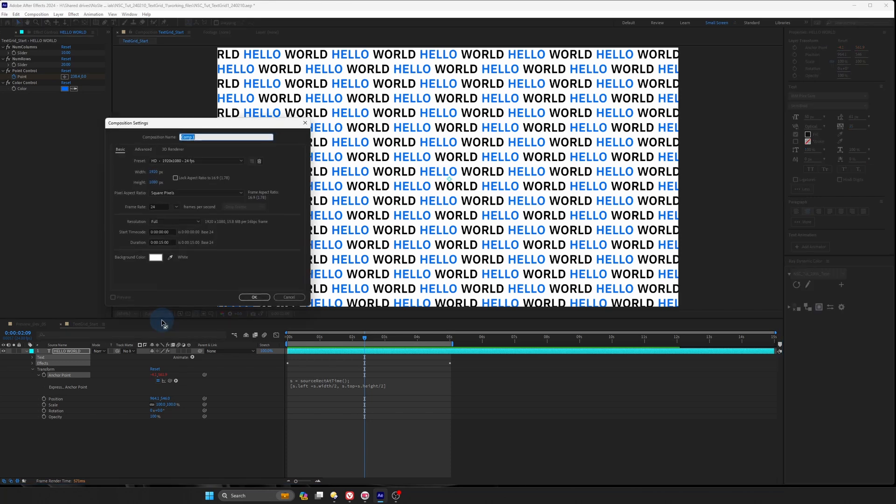
Accept the HD 1920x1080 24 fps settings to create the new composition Comp 1.
left_click(254, 297)
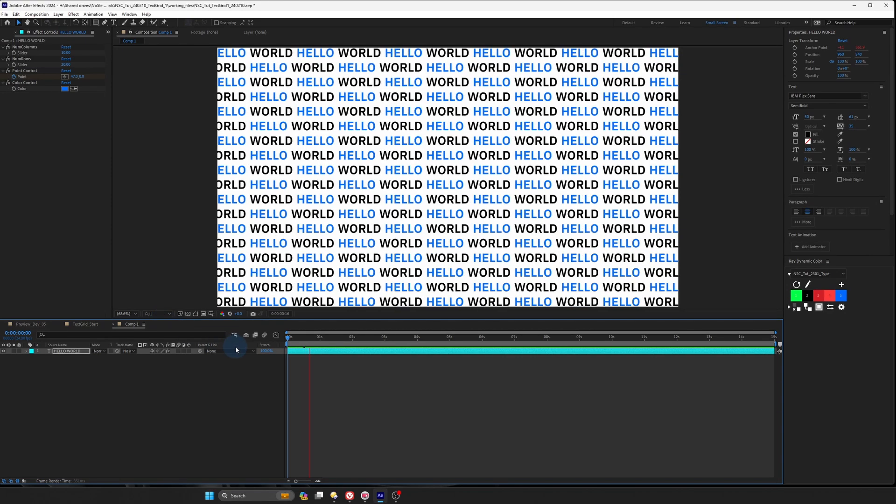
left_click(277, 337)
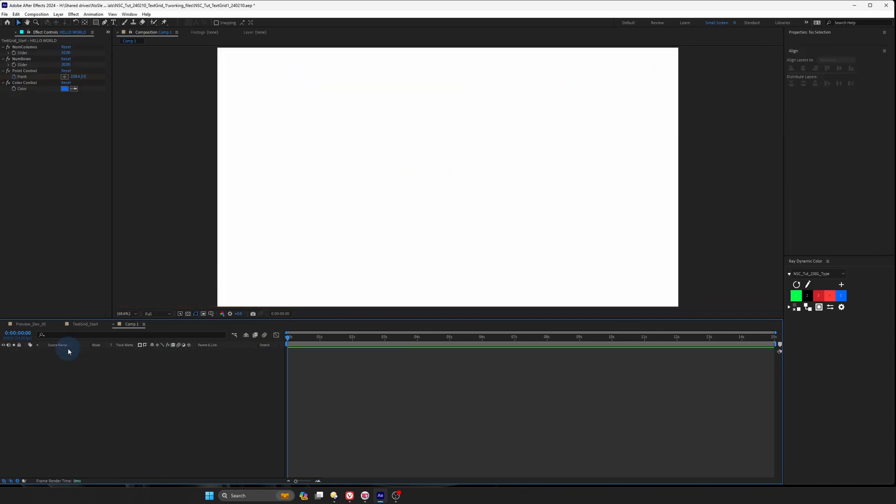
mouse_move(198, 254)
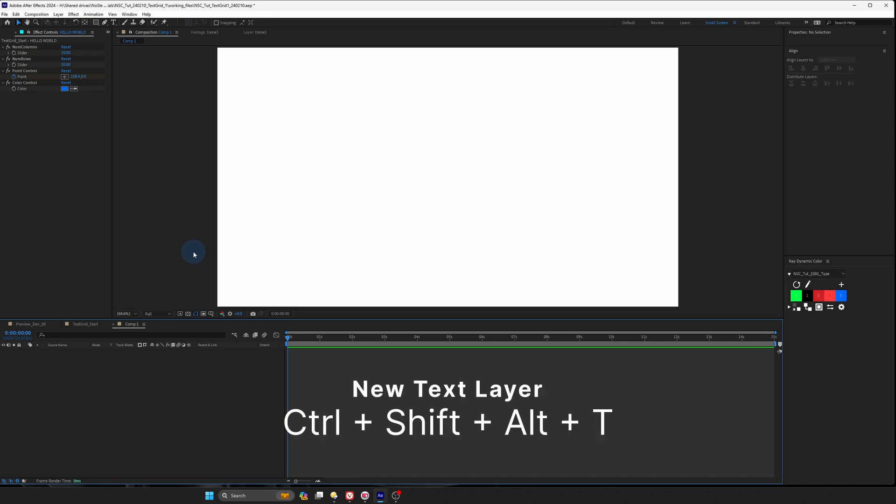
Add a fresh text layer and apply the demo_textgrid_1 preset to rebuild the blue-and-black HELLO WORLD grid.
key("ctrl+shift+alt+t")
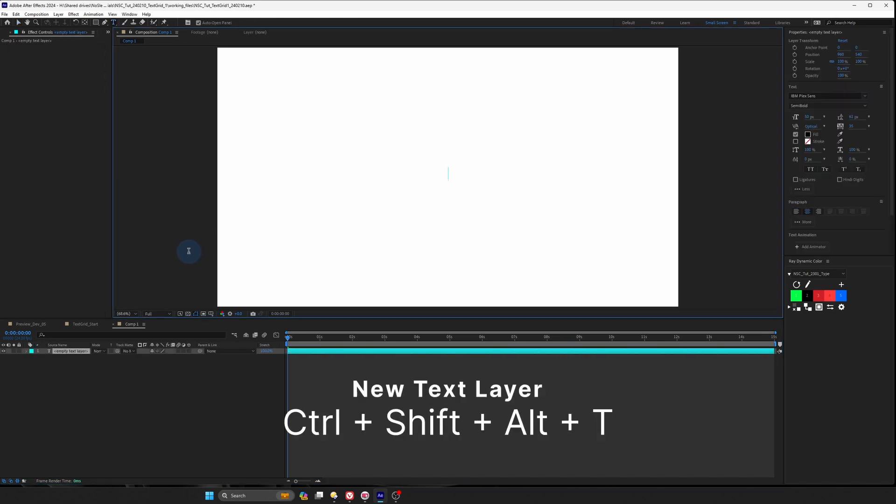
left_click(93, 14)
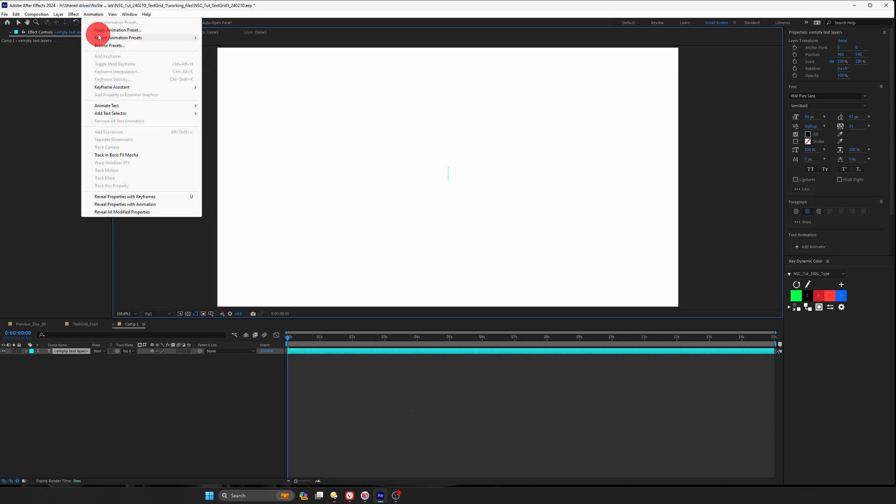
left_click(117, 29)
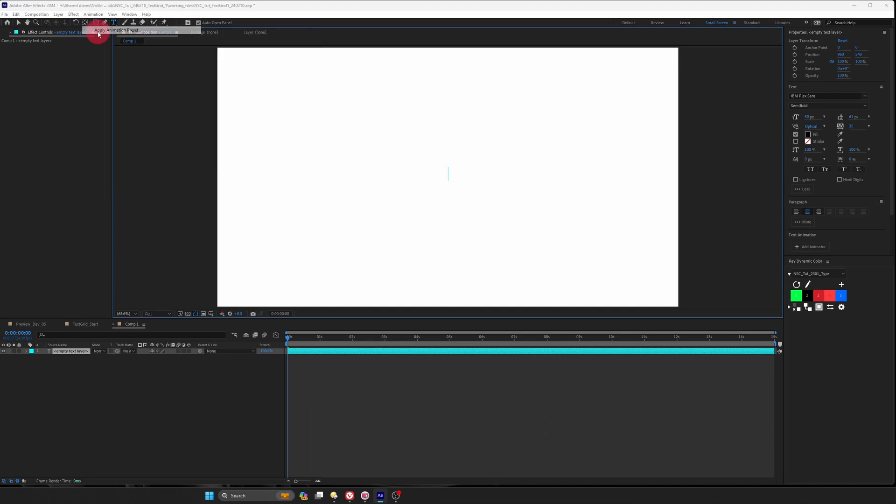
left_click(116, 30)
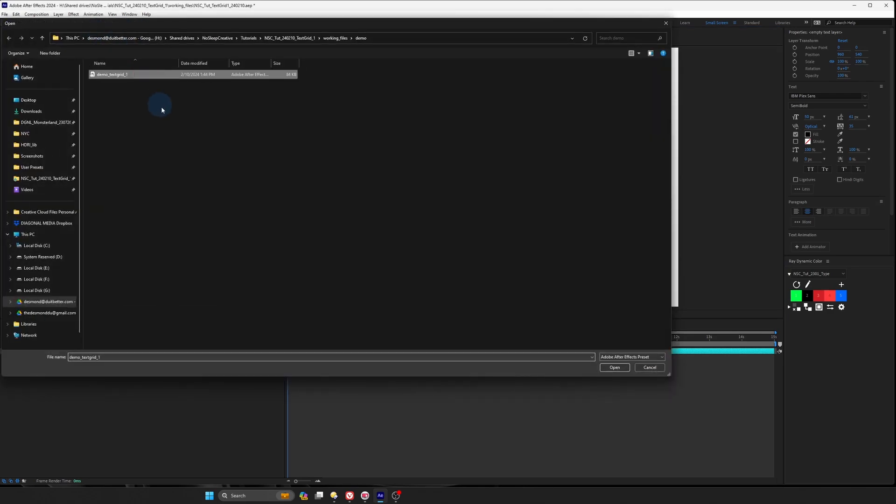
left_click(615, 368)
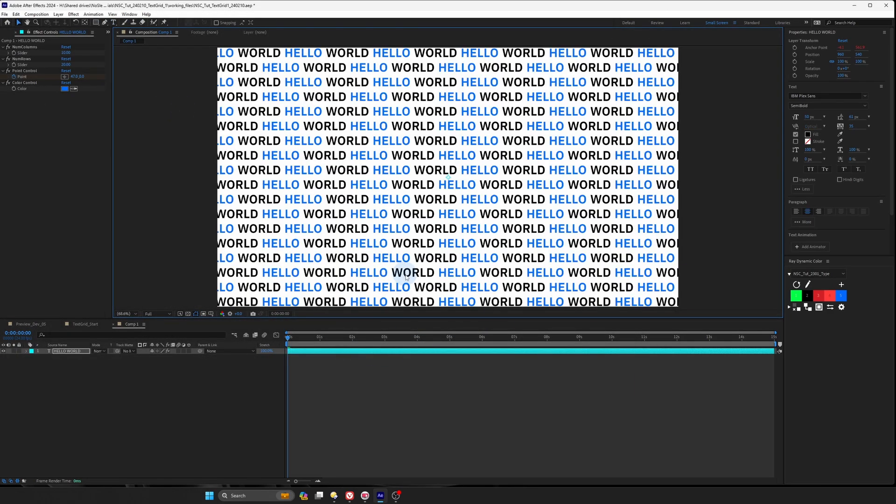